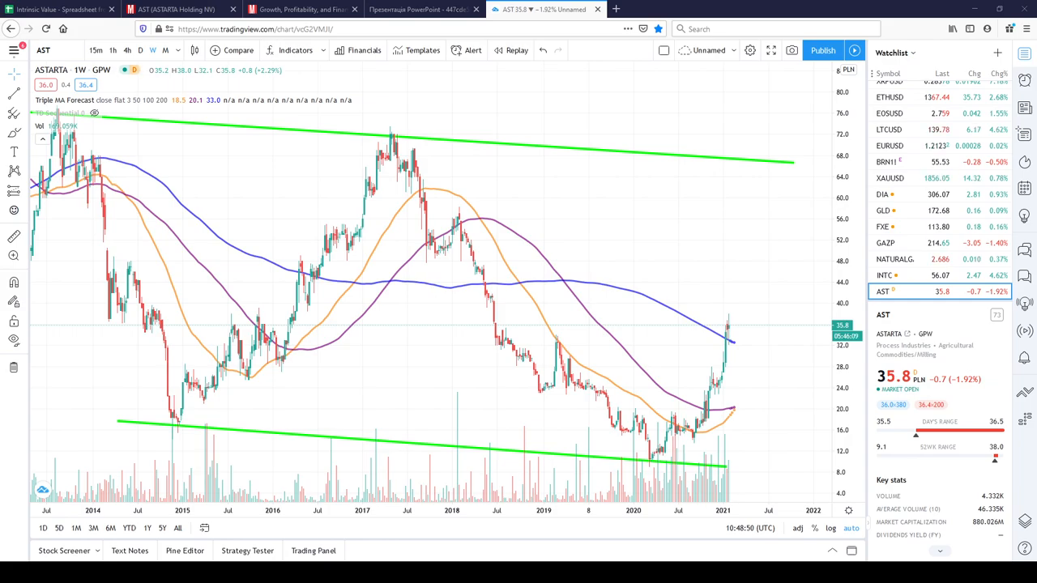
mouse_move(441, 188)
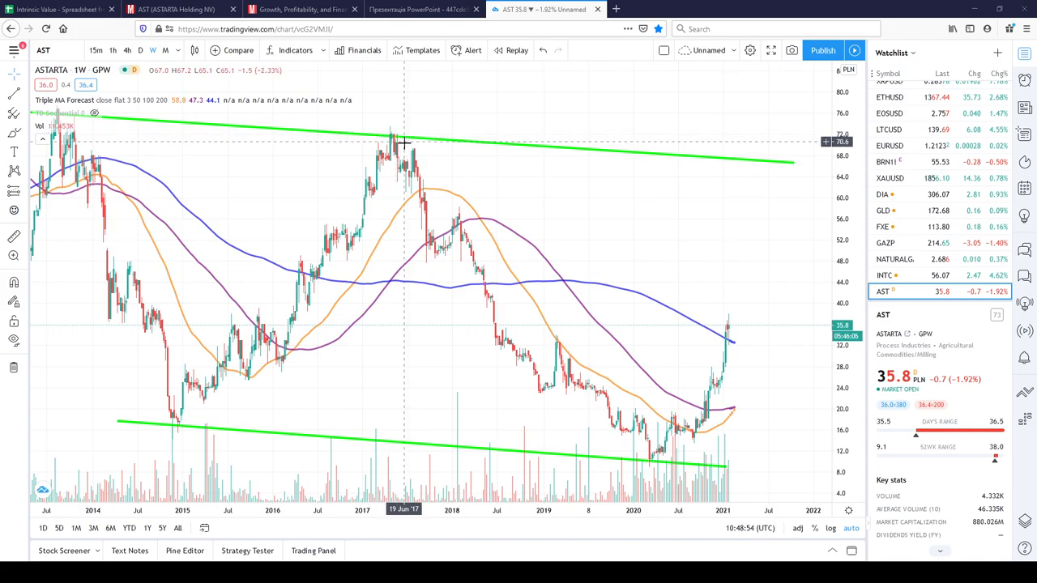
mouse_move(419, 167)
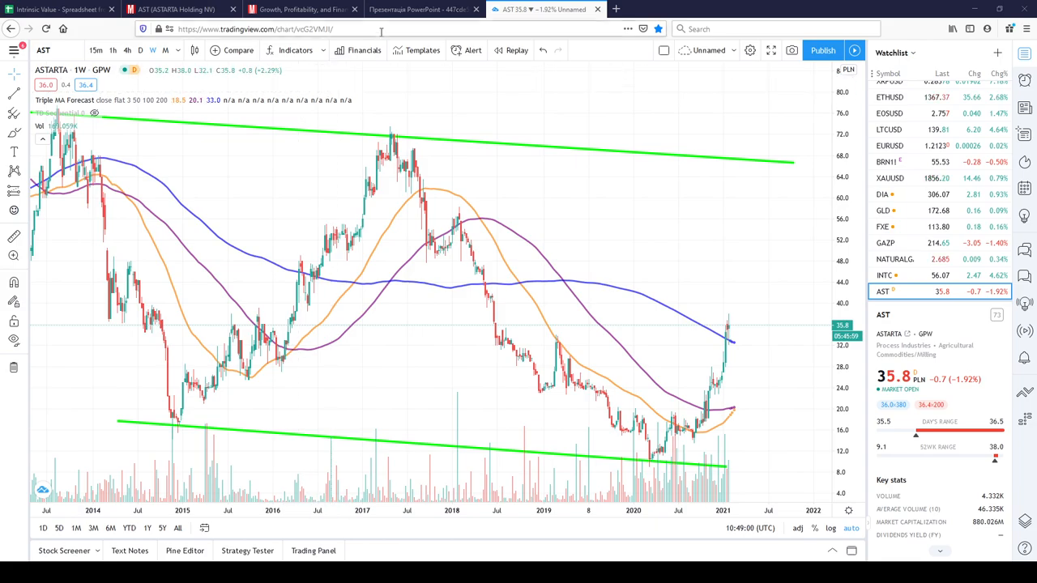
mouse_move(489, 264)
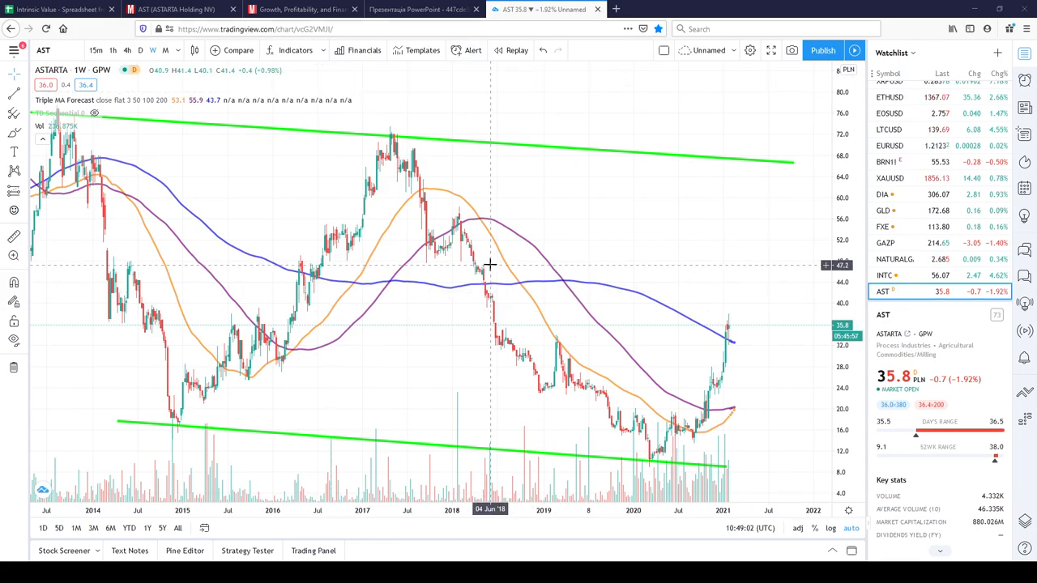
mouse_move(488, 236)
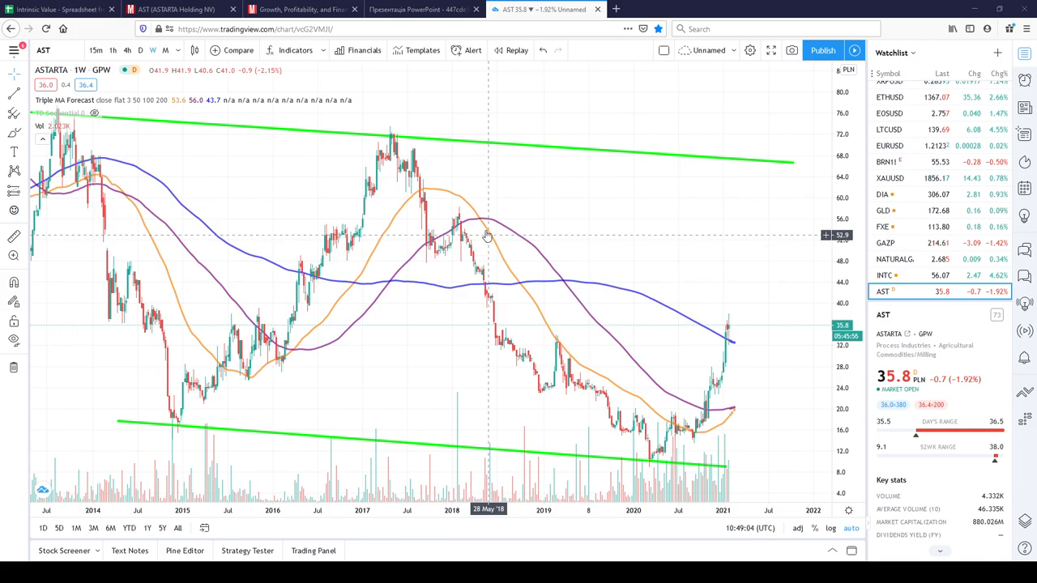
mouse_move(486, 213)
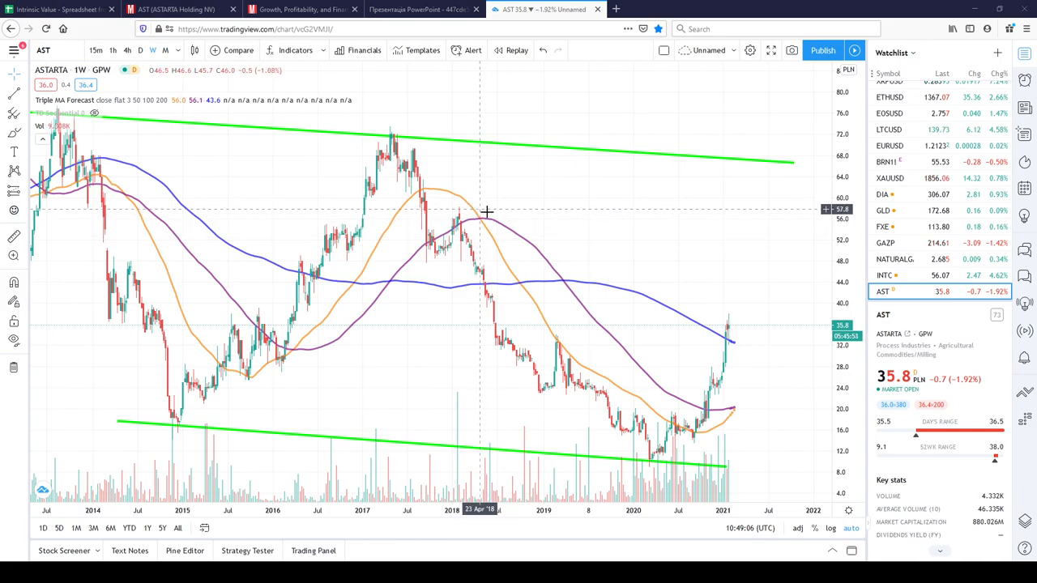
mouse_move(923, 391)
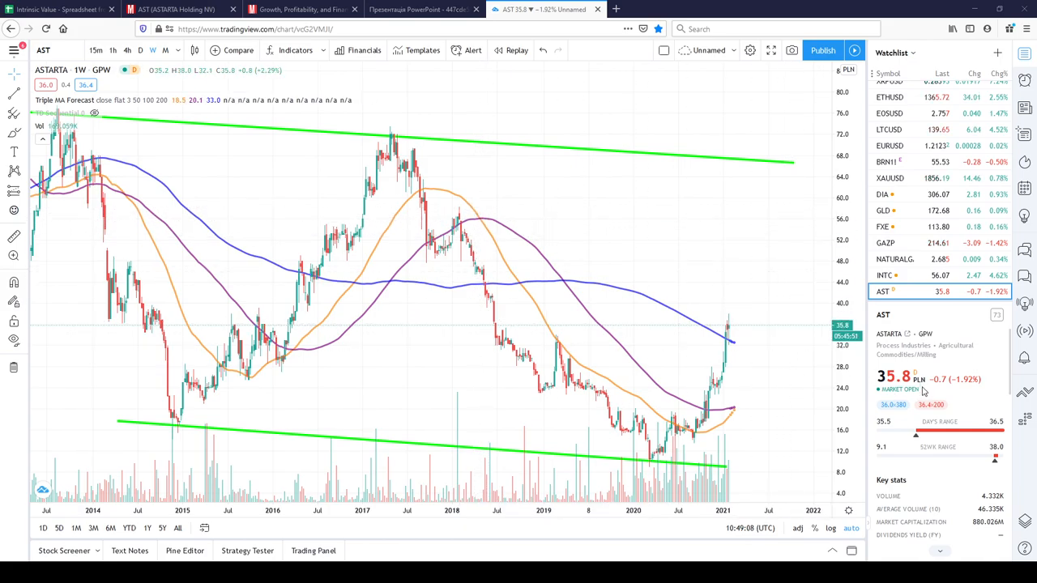
mouse_move(937, 393)
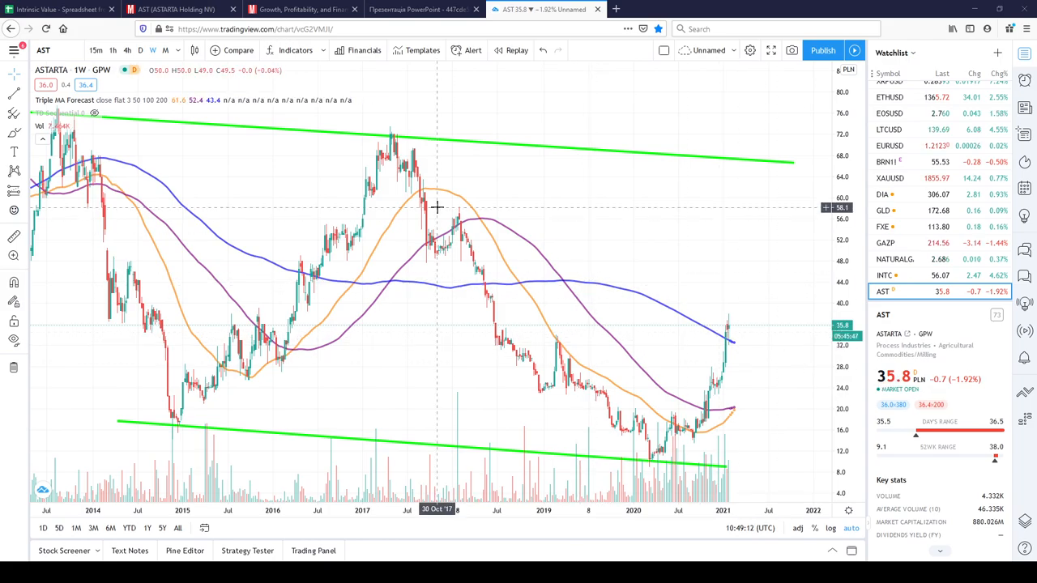
Review the revenue-by-segment chart, marking the Soybean processing and Cattle farming legend labels
left_click(421, 10)
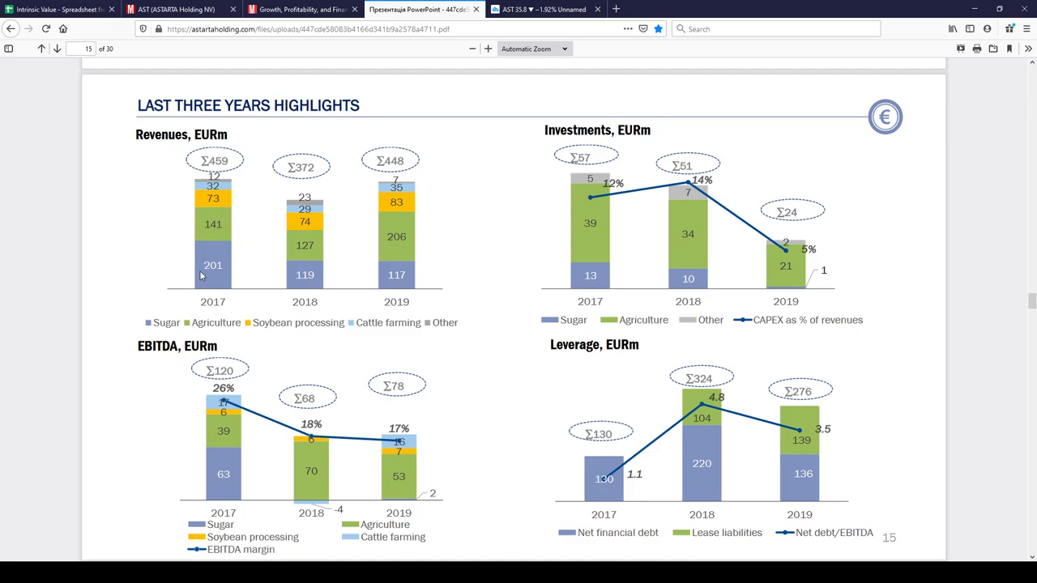
mouse_move(156, 327)
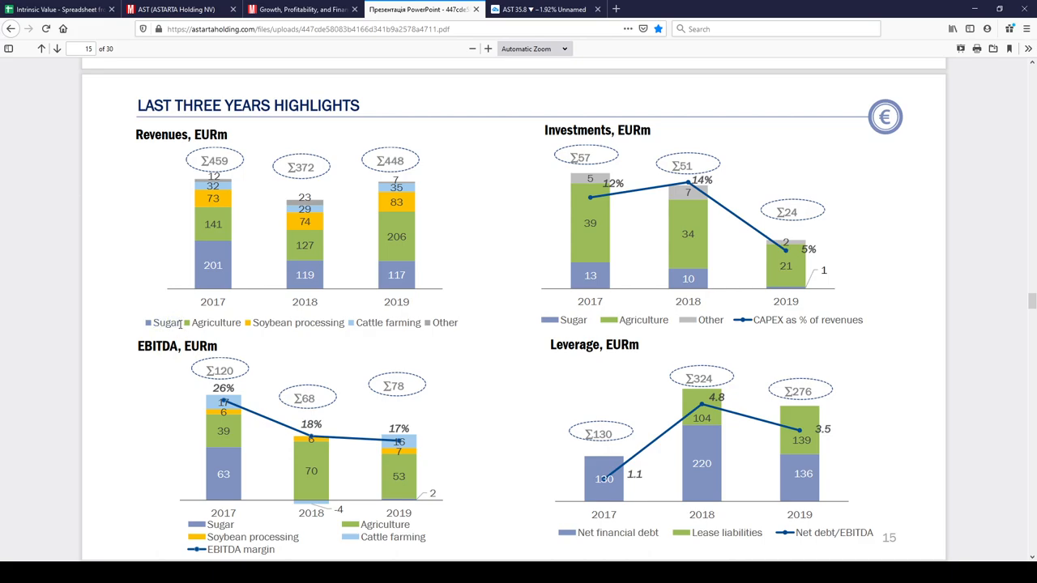
double_click(165, 322)
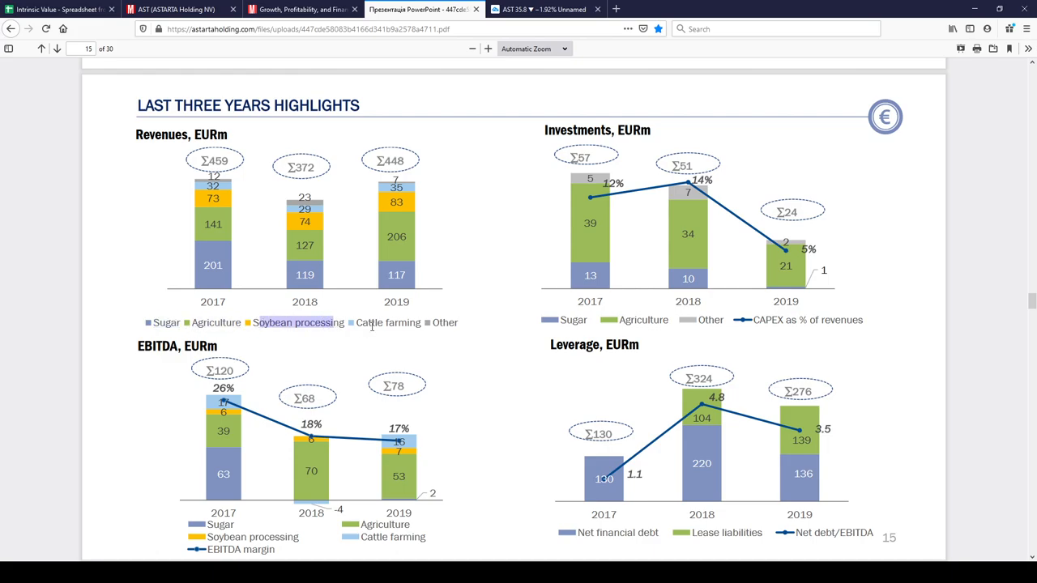
double_click(387, 322)
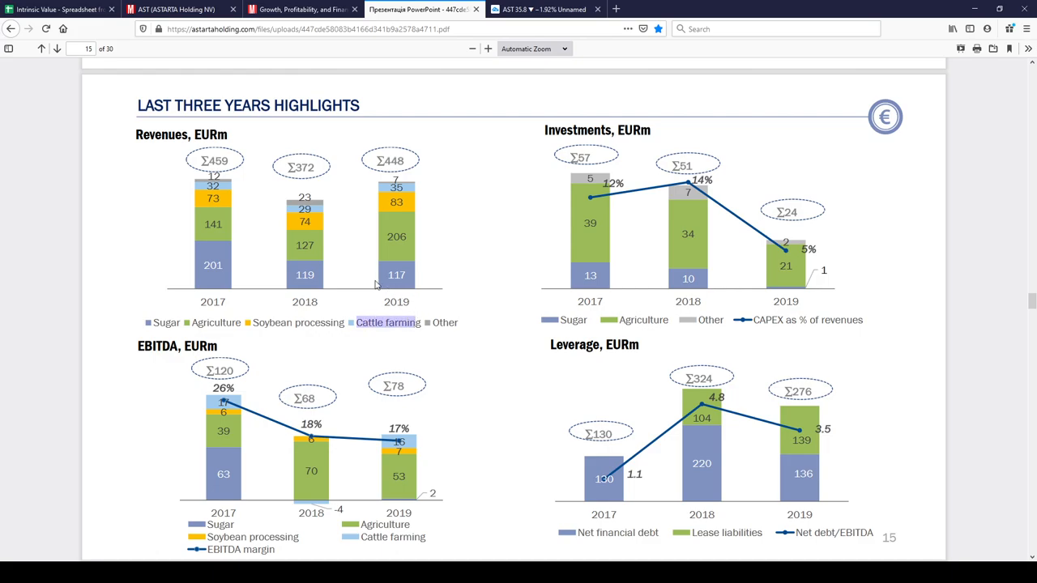
mouse_move(389, 292)
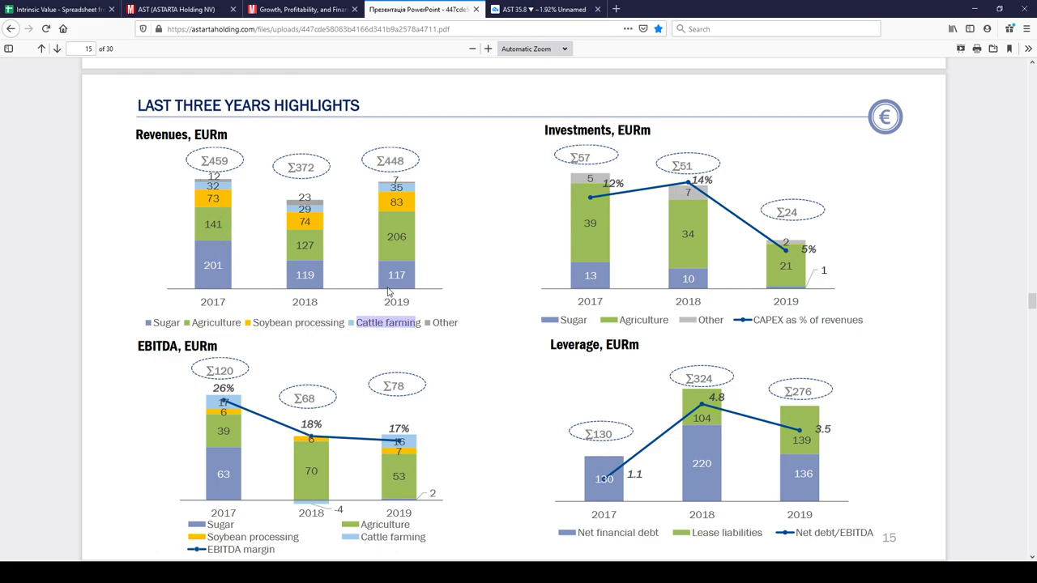
mouse_move(376, 235)
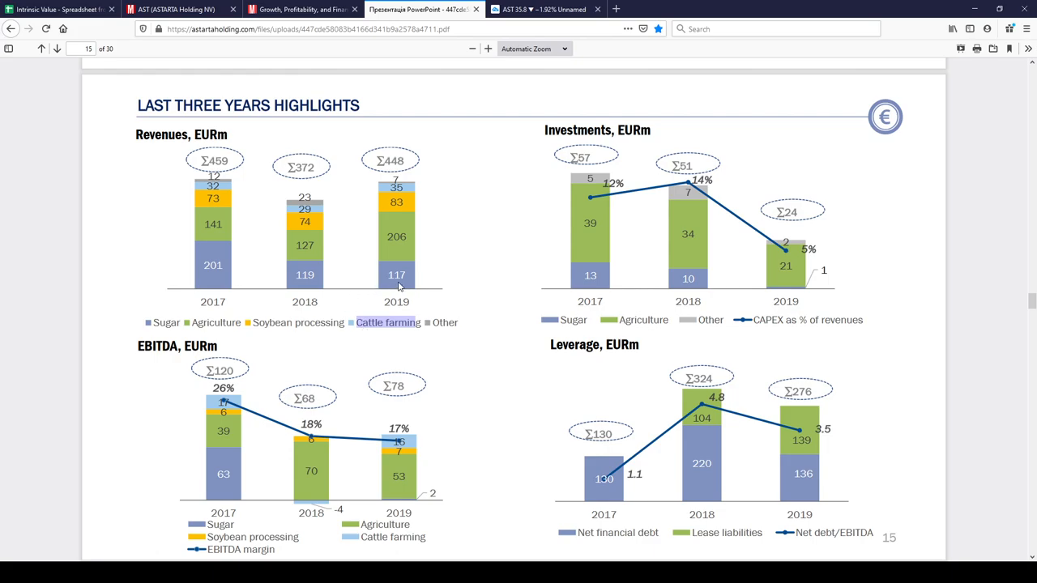
mouse_move(436, 334)
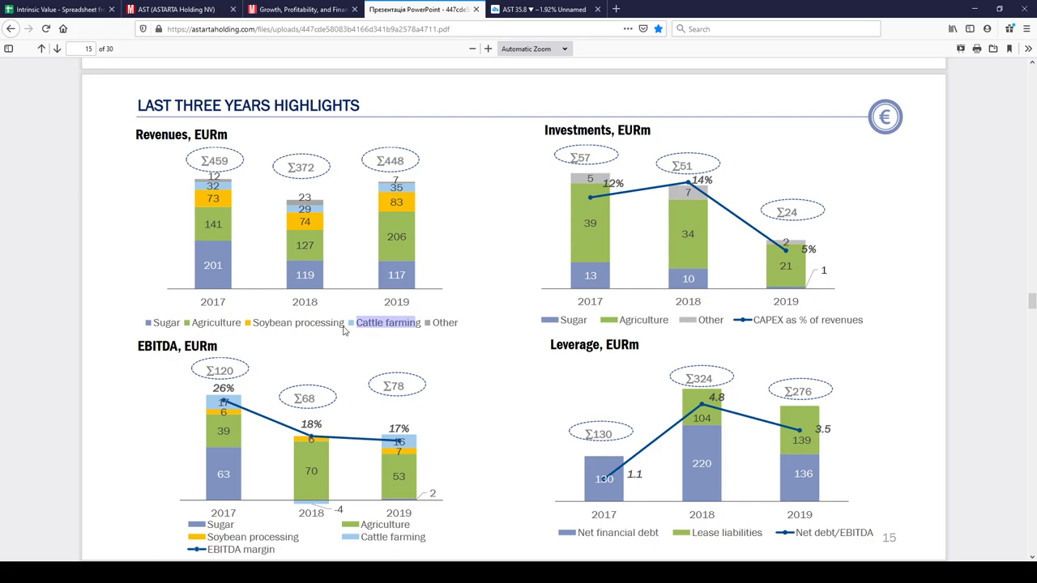
mouse_move(379, 317)
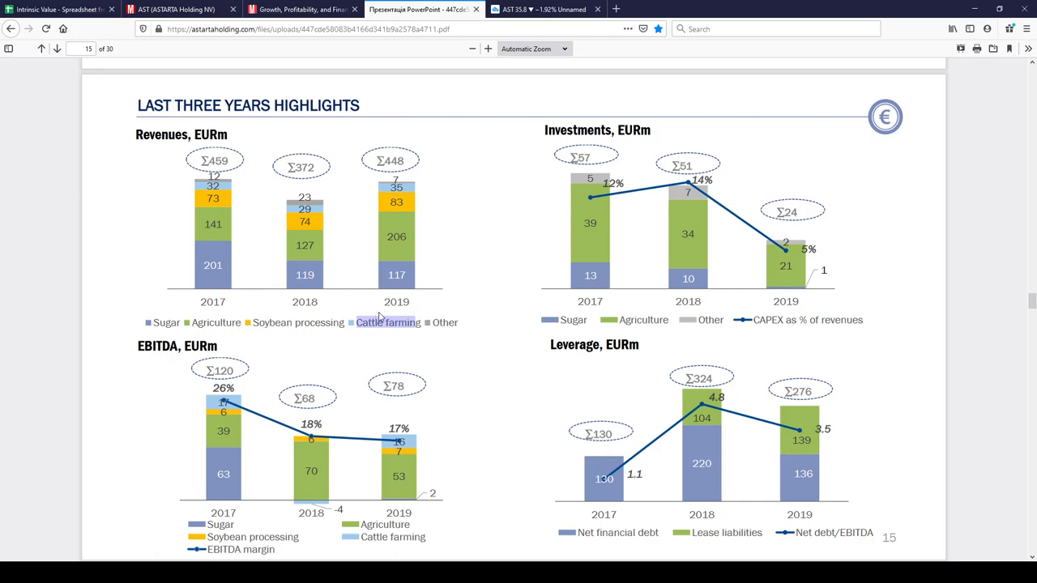
mouse_move(618, 292)
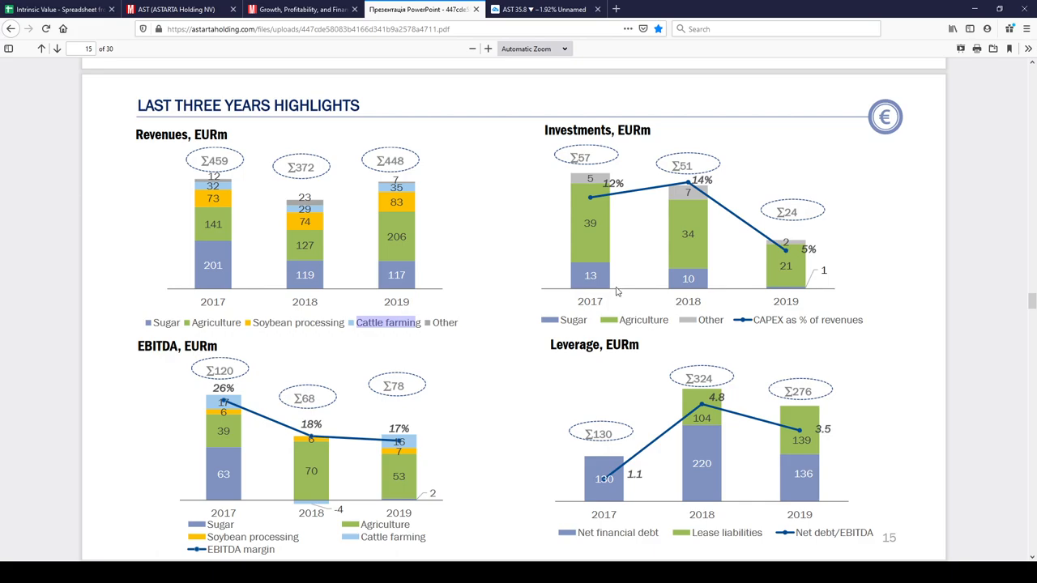
mouse_move(330, 275)
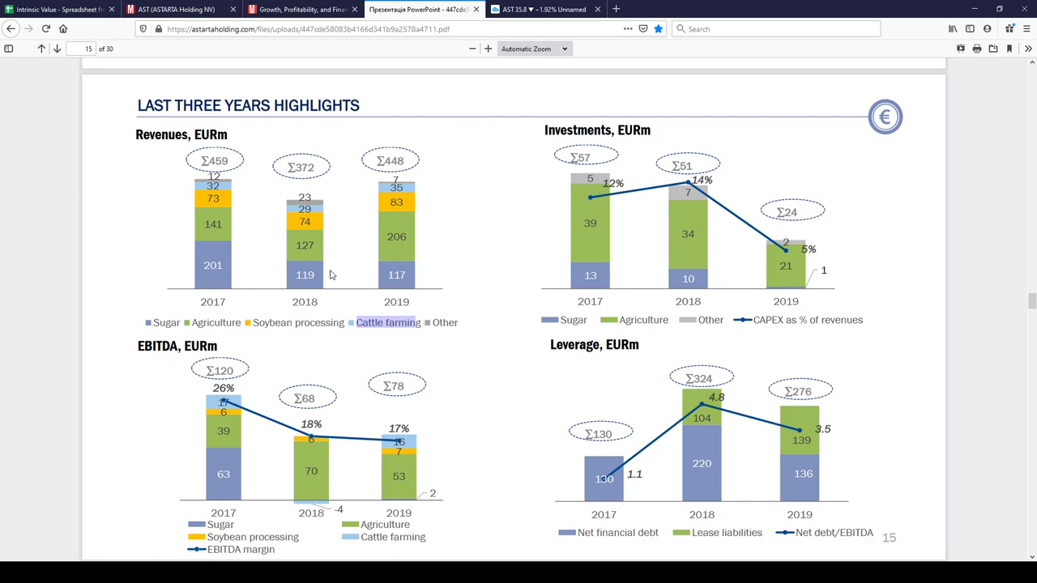
Scroll through the agriculture, sugar and soybean processing FCF pages to page 18's chart and 2006–2019 table
scroll("down", 3)
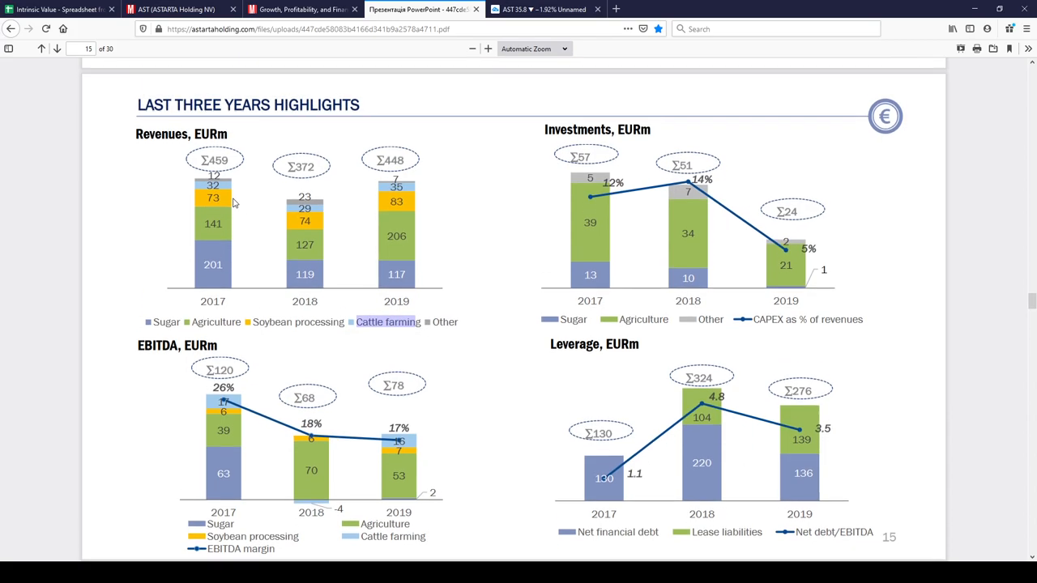
scroll("down", 3)
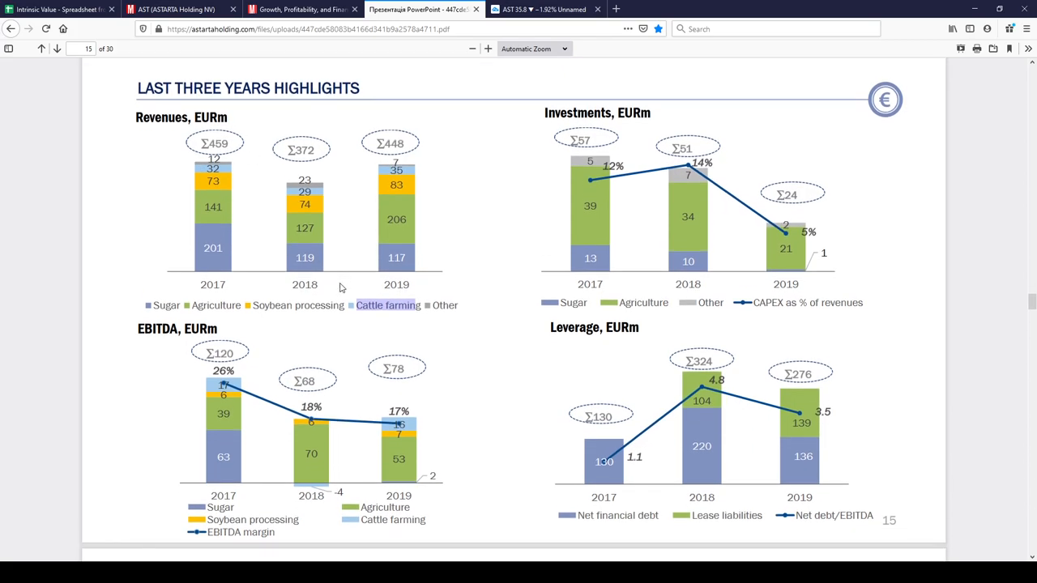
scroll("down", 3)
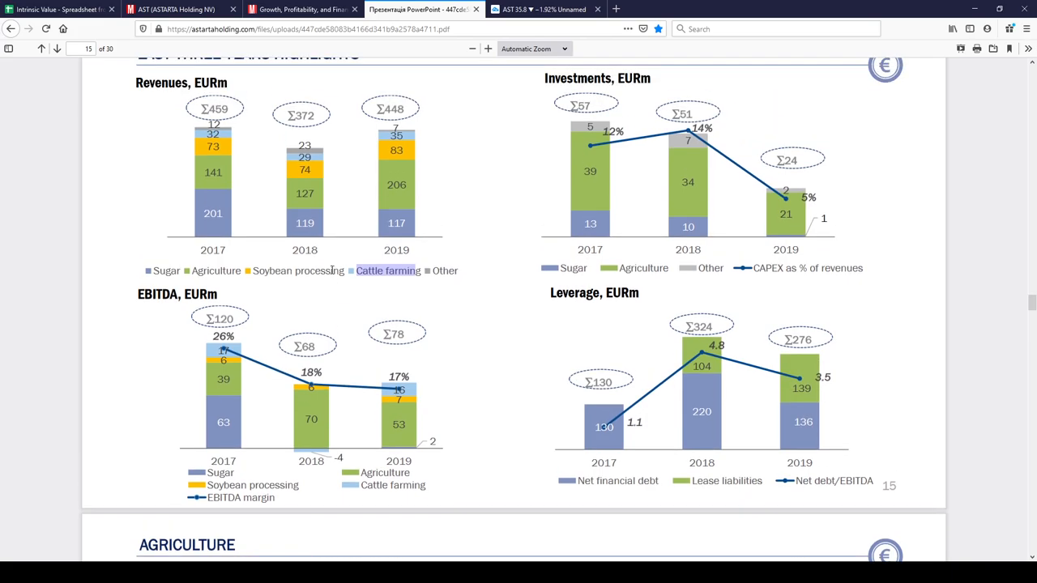
scroll("down", 3)
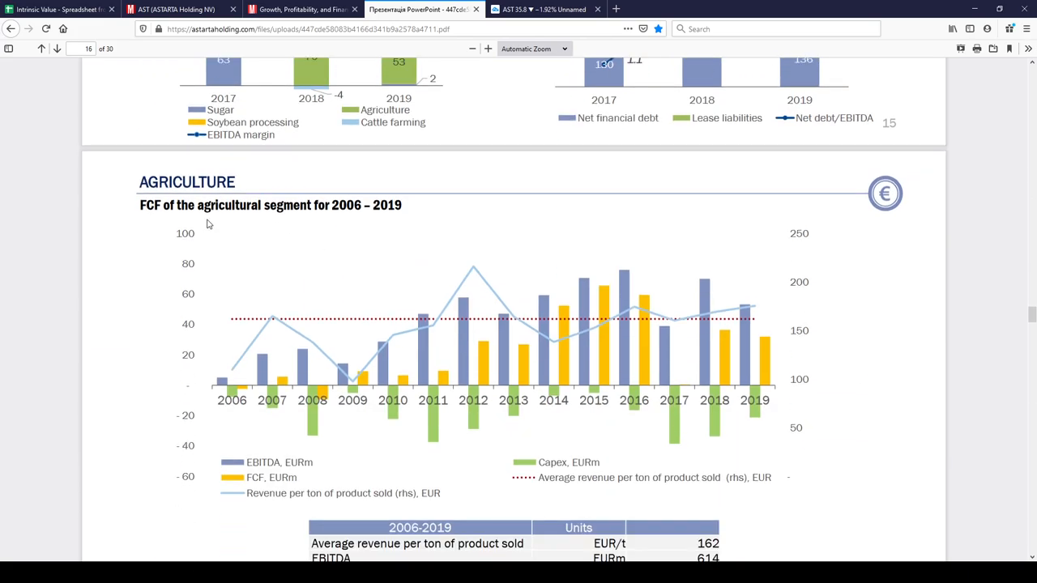
scroll("down", 3)
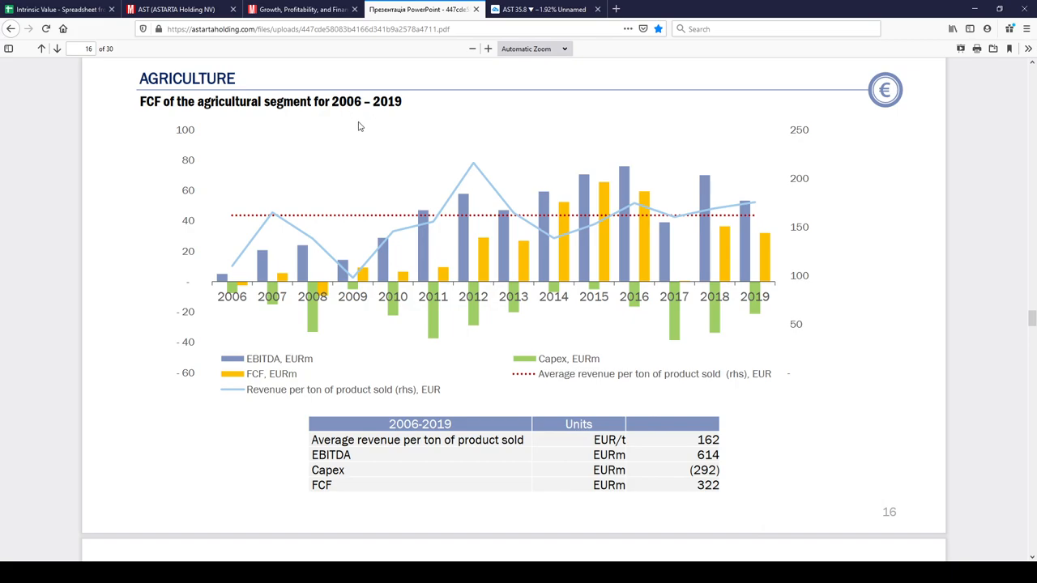
mouse_move(580, 318)
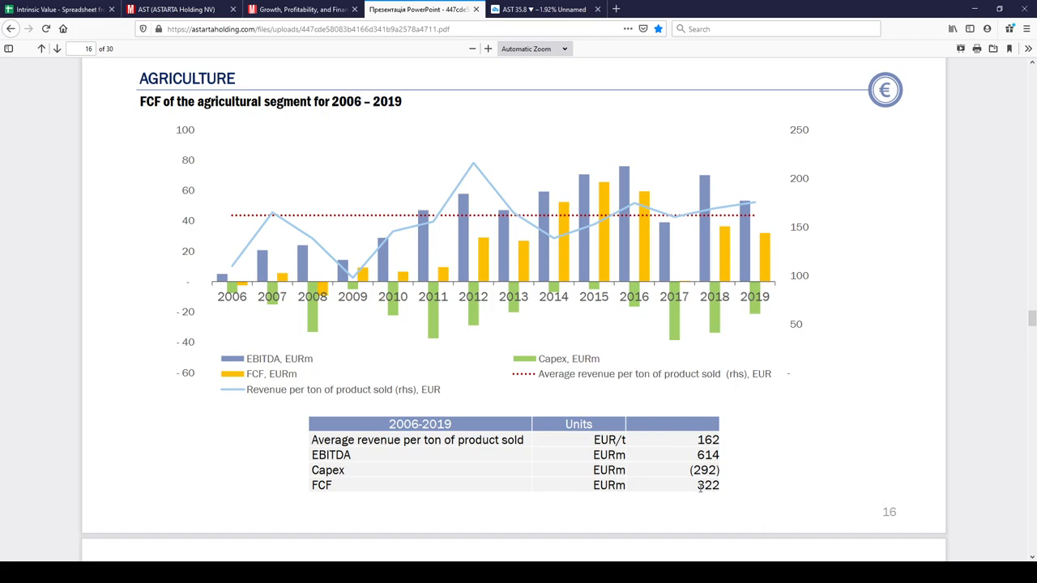
scroll("down", 3)
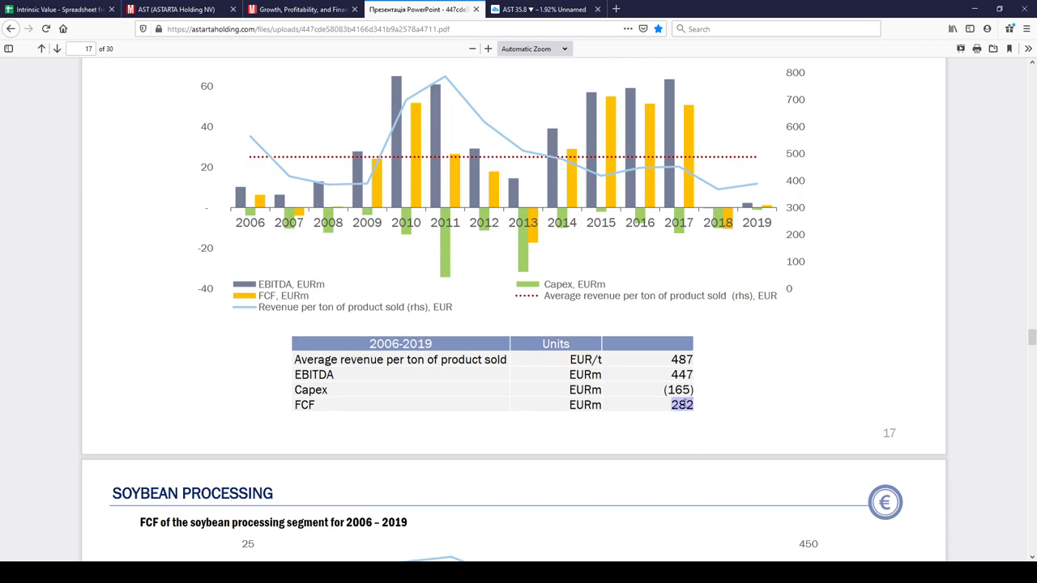
scroll("down", 3)
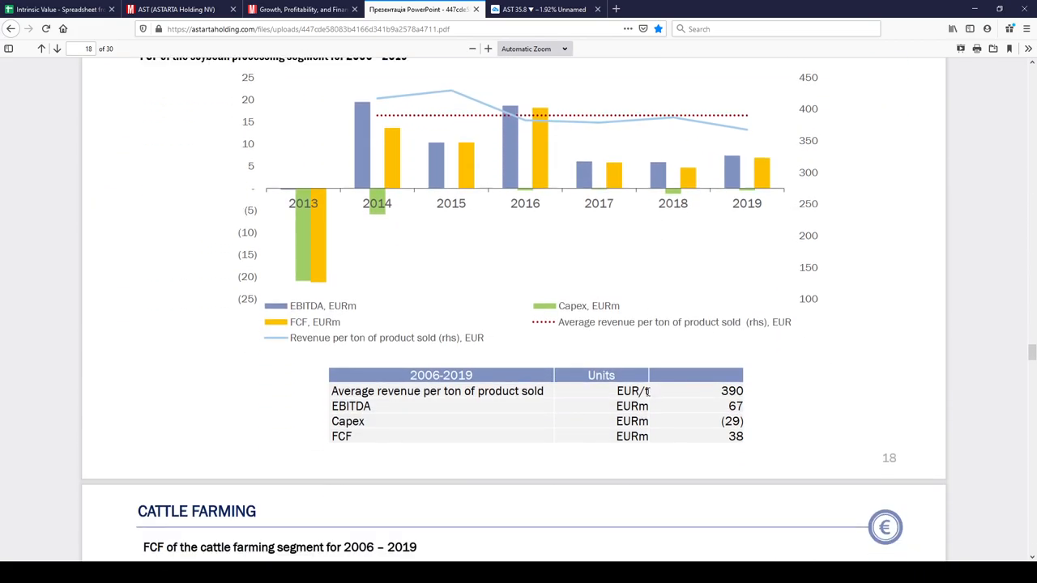
scroll("down", 3)
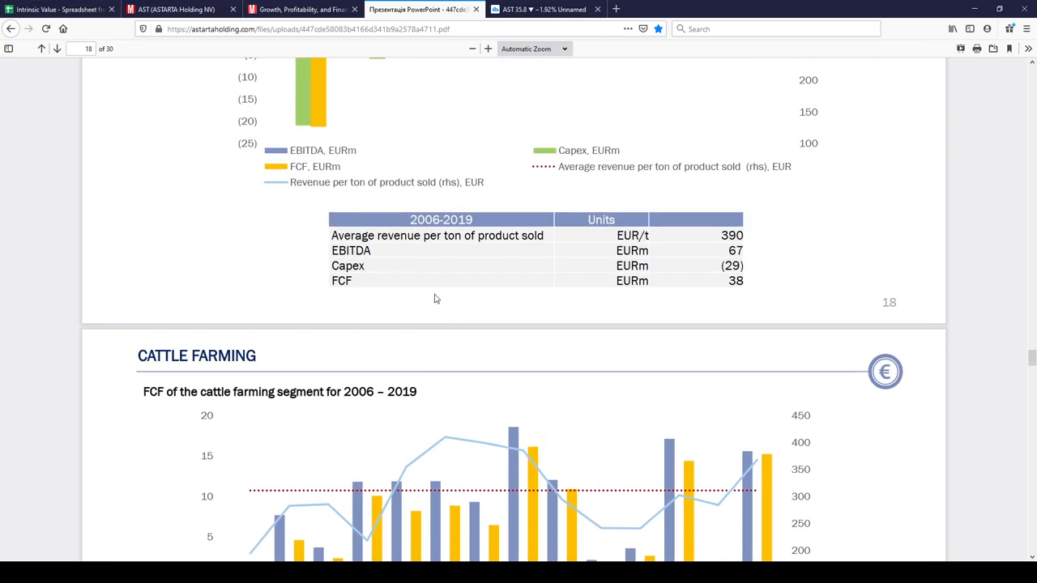
scroll("up", 3)
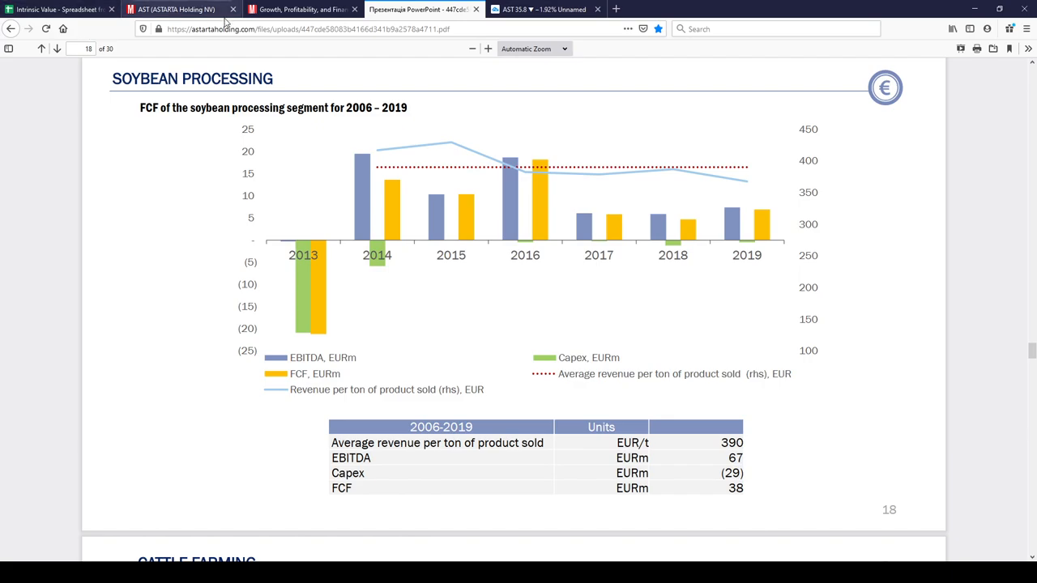
left_click(56, 10)
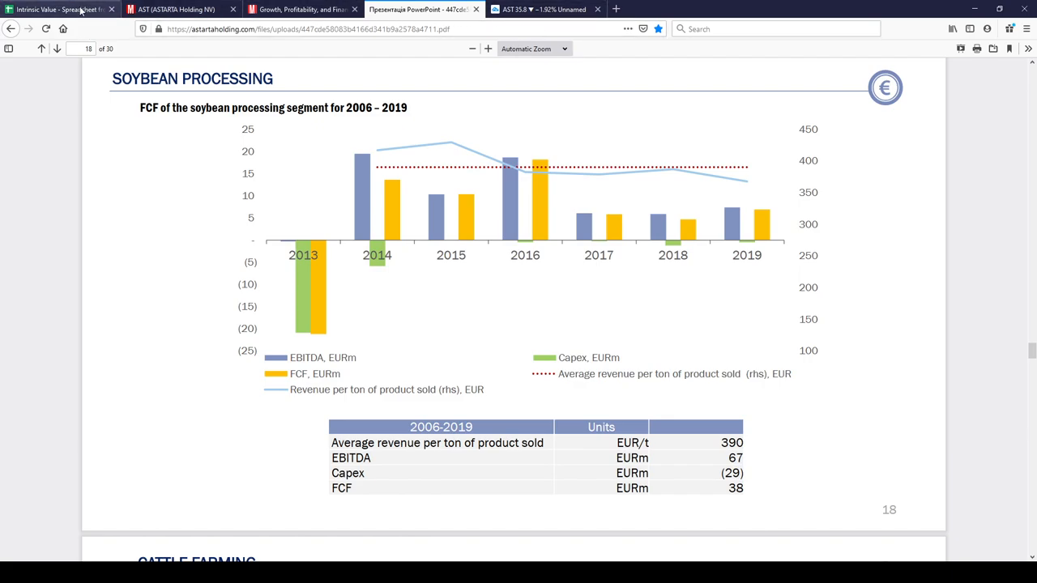
Review the WSE:AST ticker, 15.00% discount rate, growth inputs and the intrinsic value per share formula
left_click(57, 10)
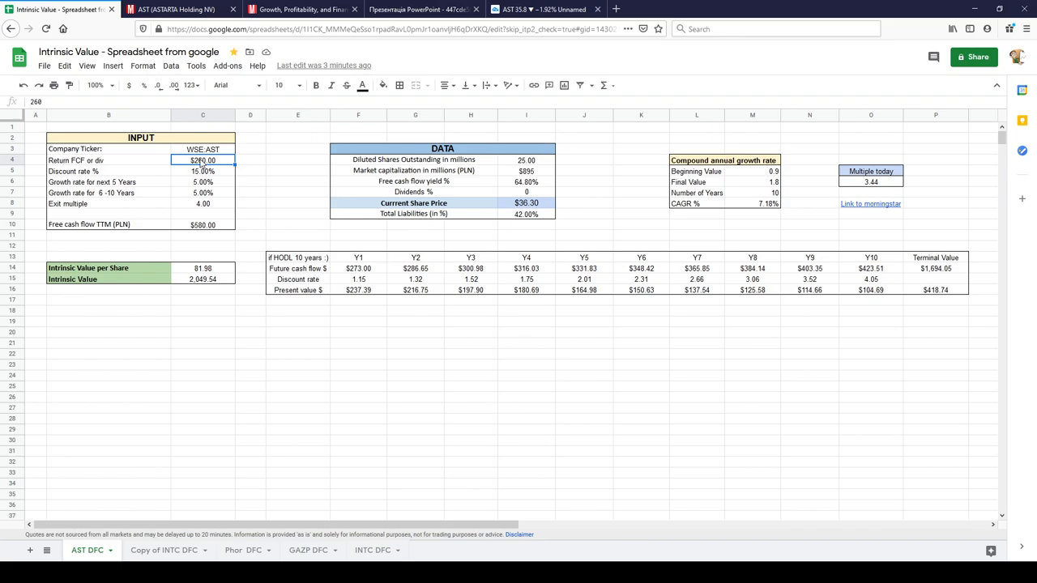
left_click(202, 149)
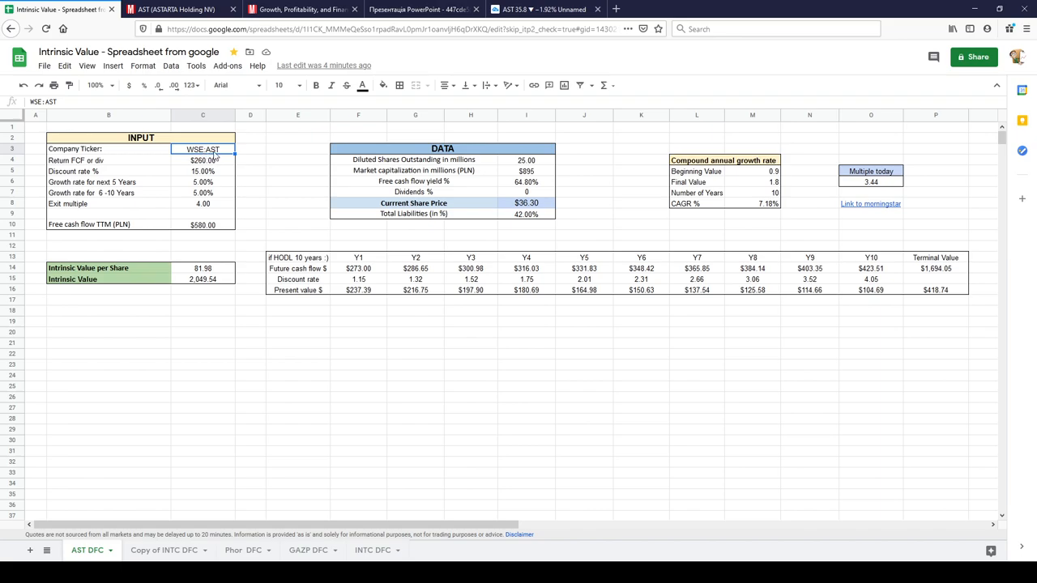
mouse_move(214, 173)
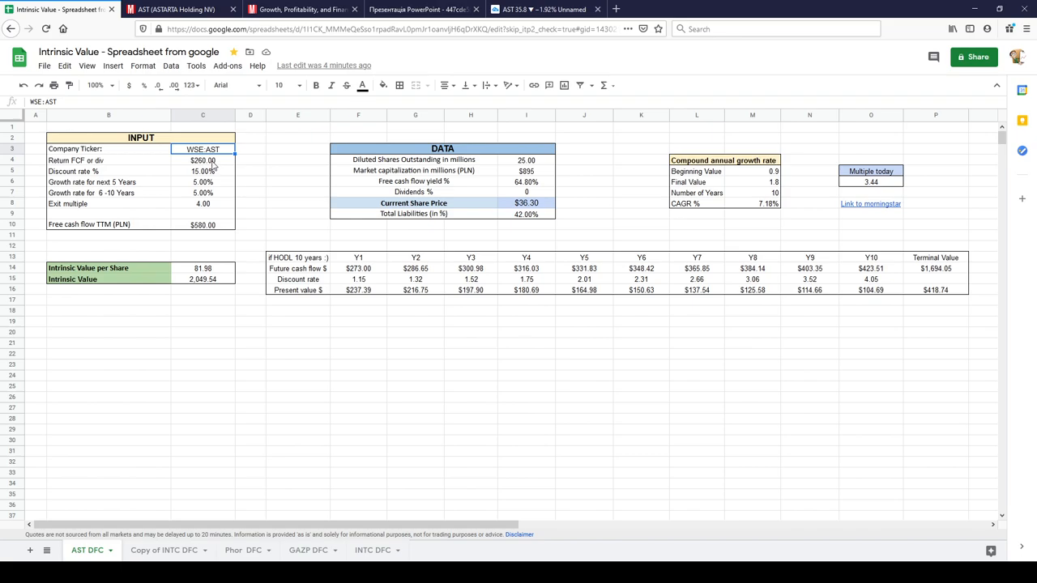
left_click(203, 172)
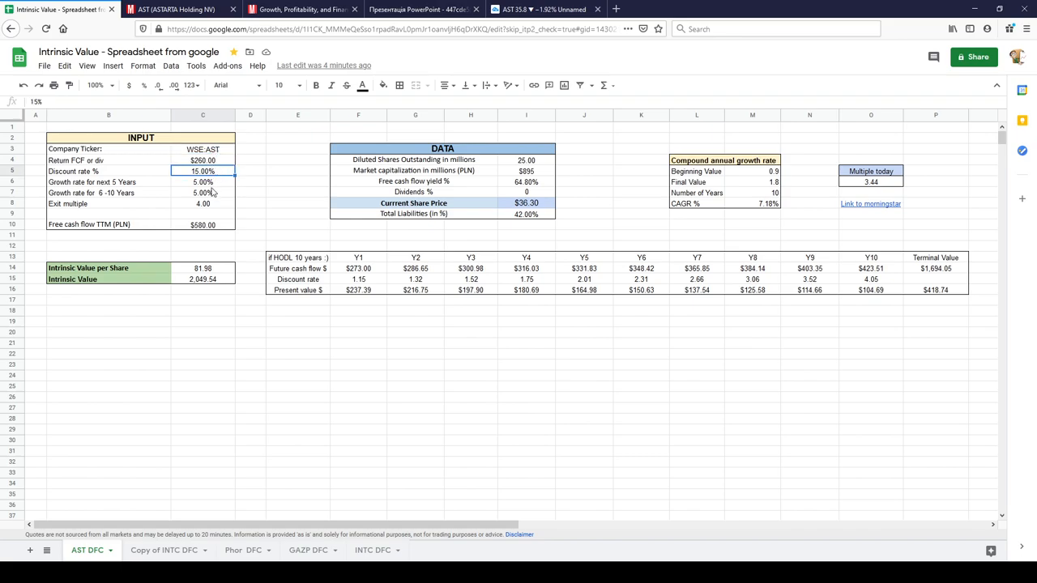
mouse_move(657, 353)
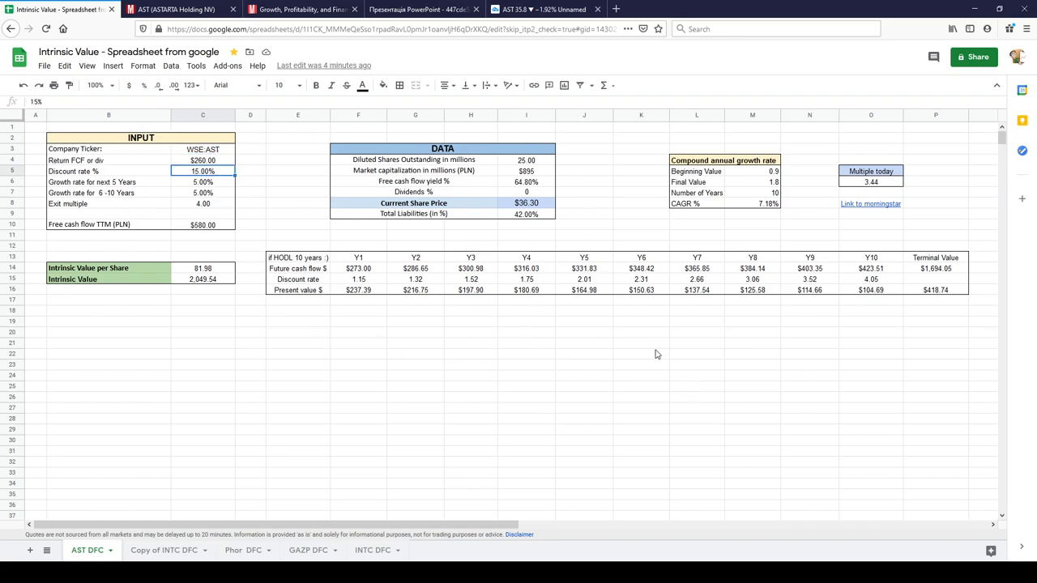
mouse_move(557, 331)
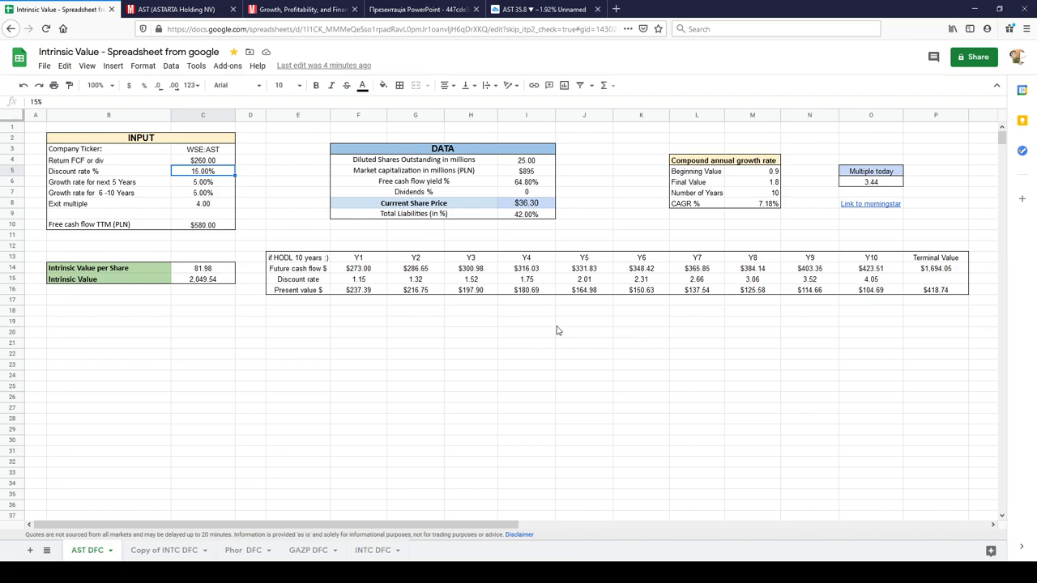
mouse_move(235, 243)
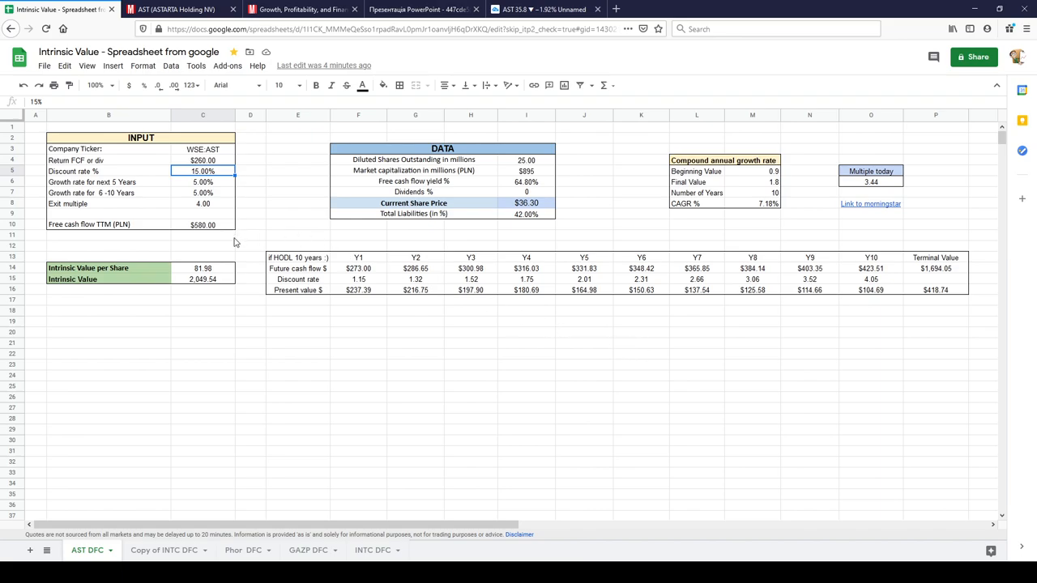
left_click(202, 182)
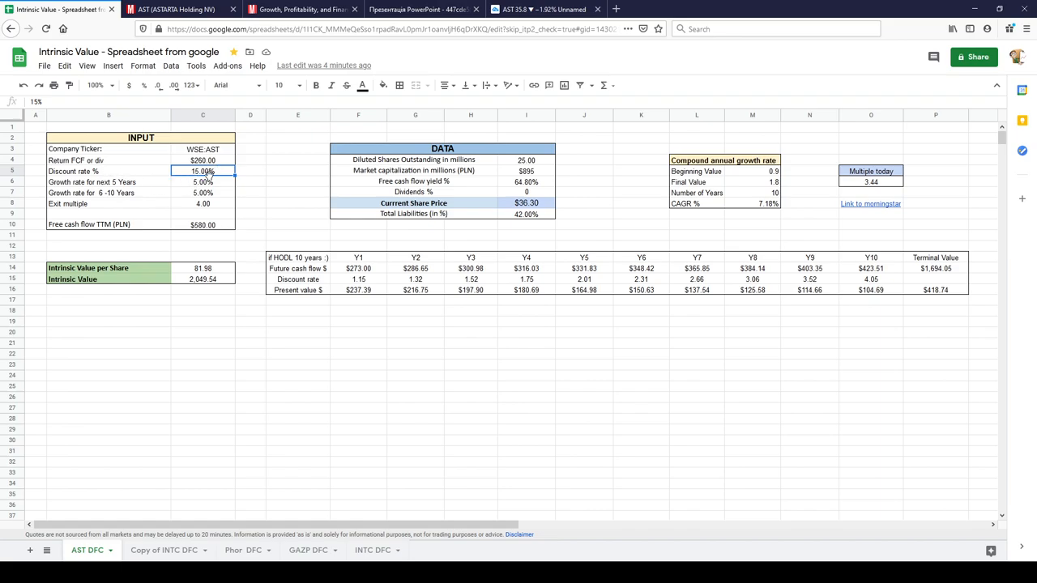
left_click(203, 269)
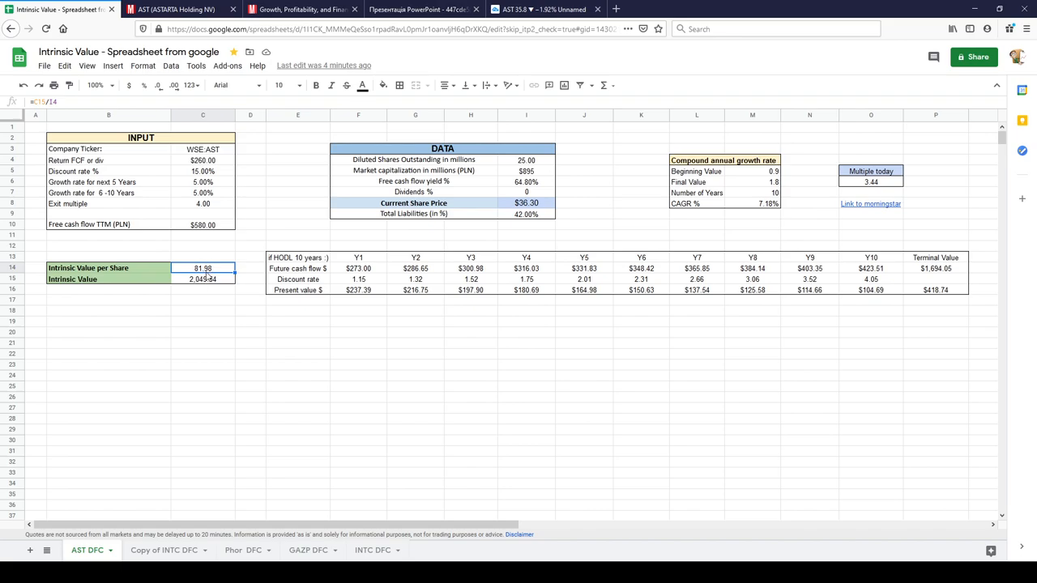
left_click(525, 202)
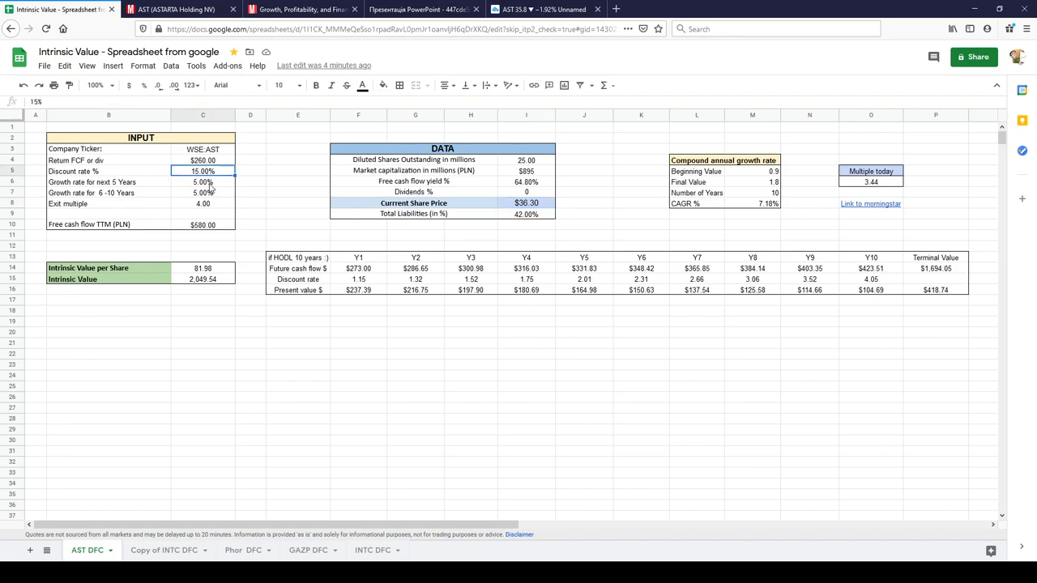
Review the years 6–10 growth rate, 4.90 exit multiple, 260 FCF input, diluted shares and FCF yield formulas
left_click(203, 193)
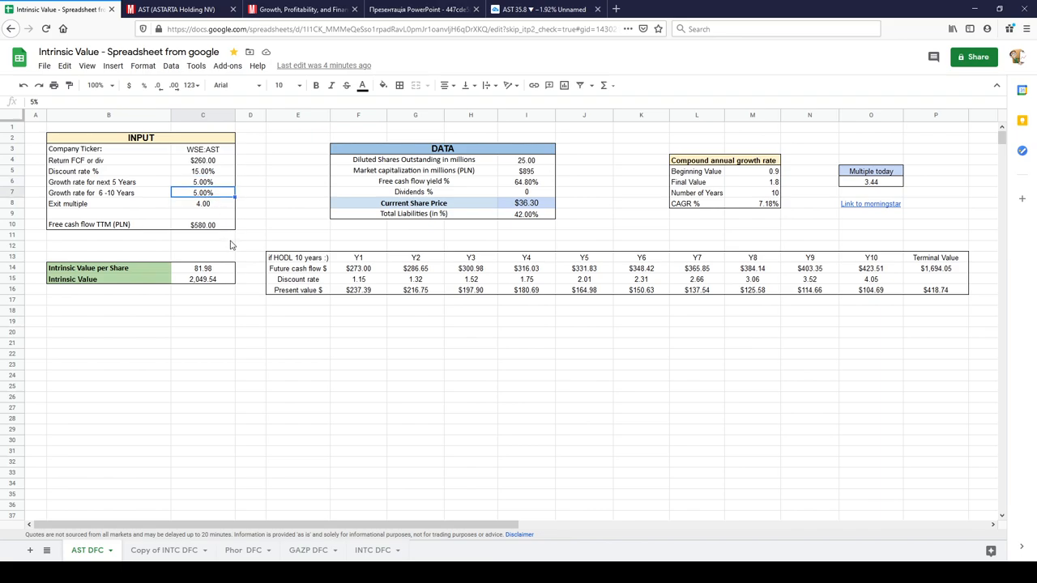
left_click(203, 205)
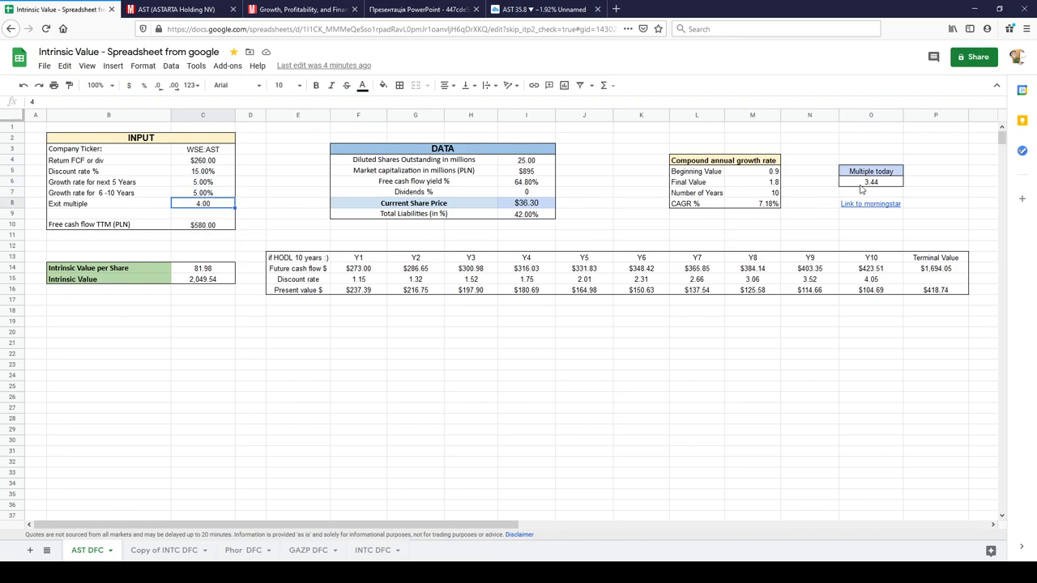
left_click(871, 181)
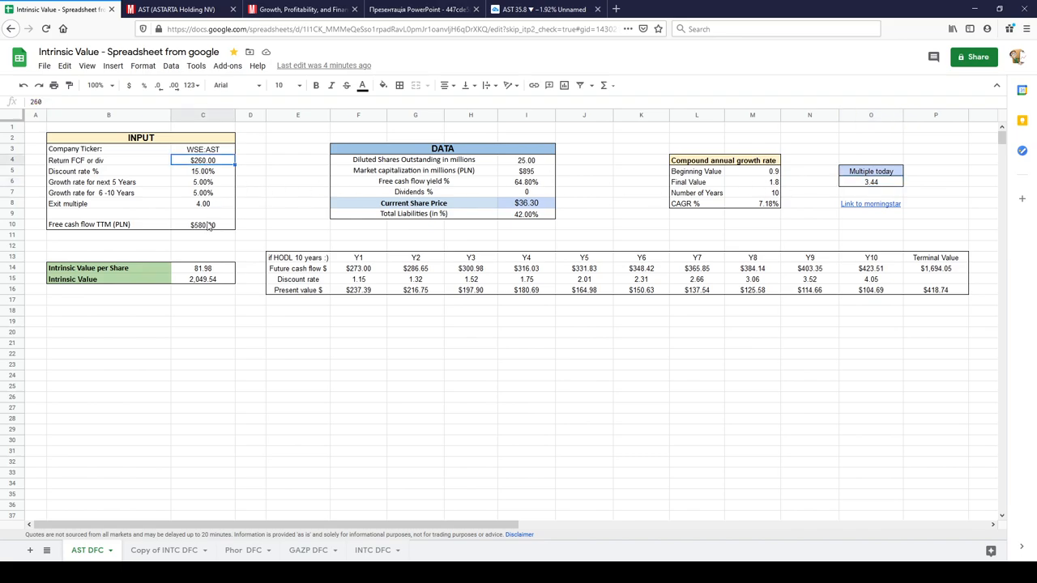
left_click(203, 204)
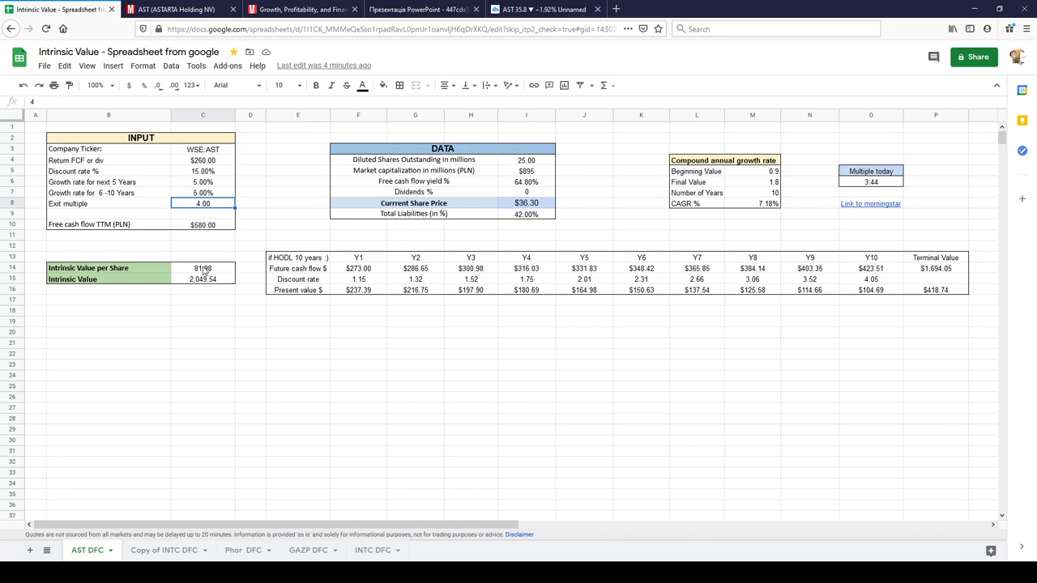
left_click(202, 268)
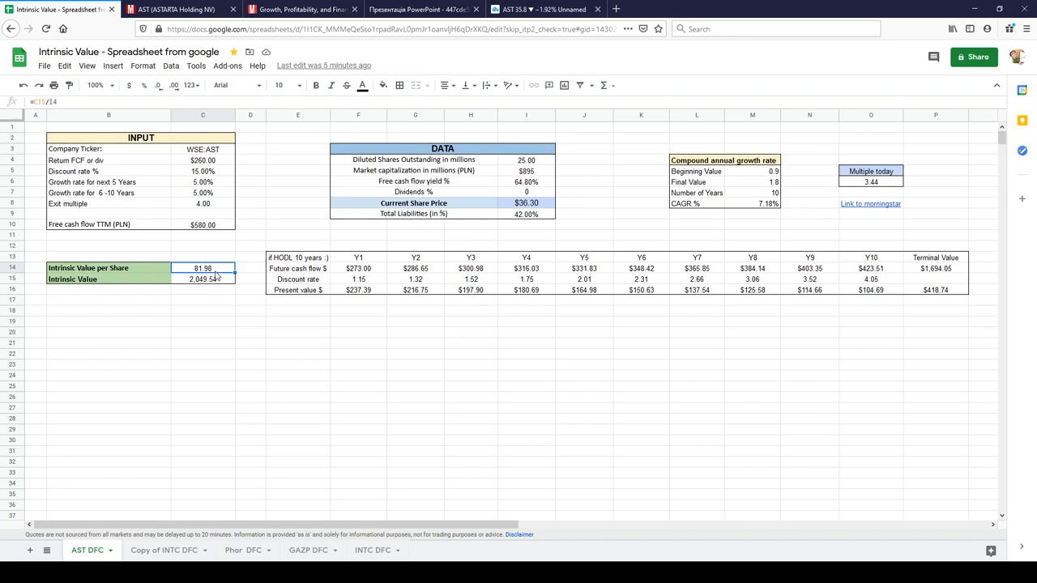
left_click(526, 160)
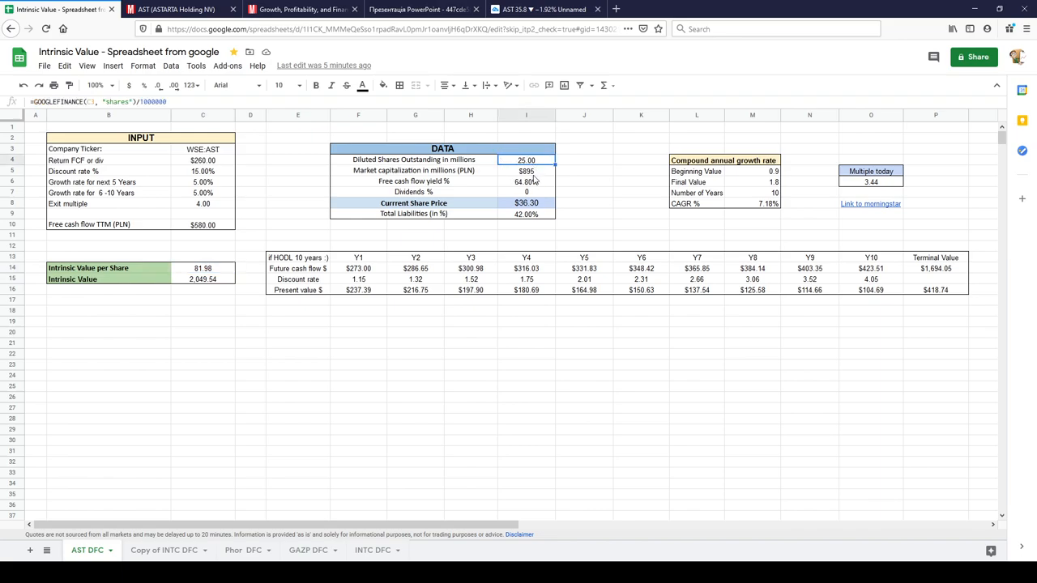
left_click(527, 171)
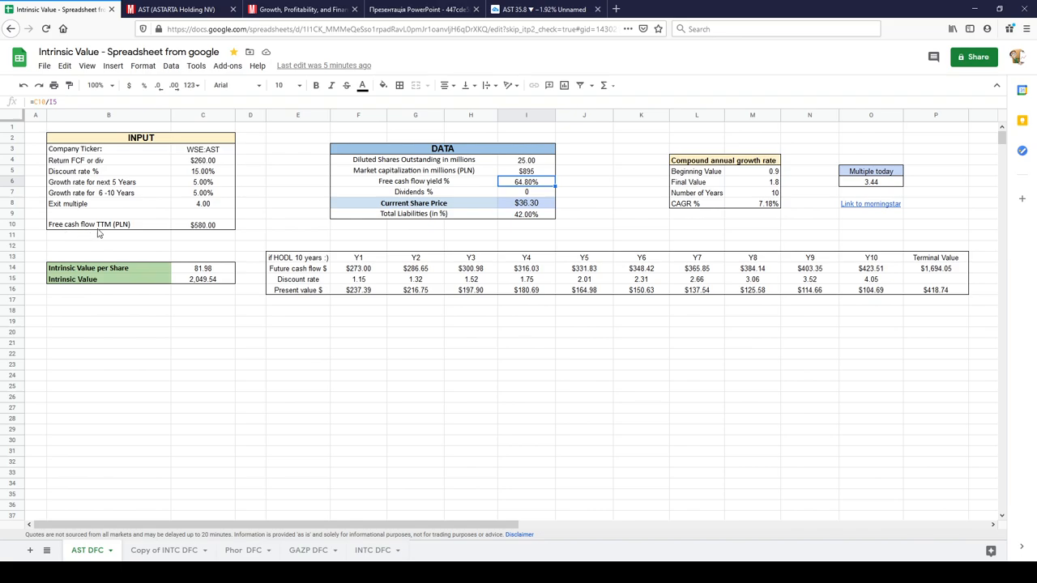
mouse_move(123, 234)
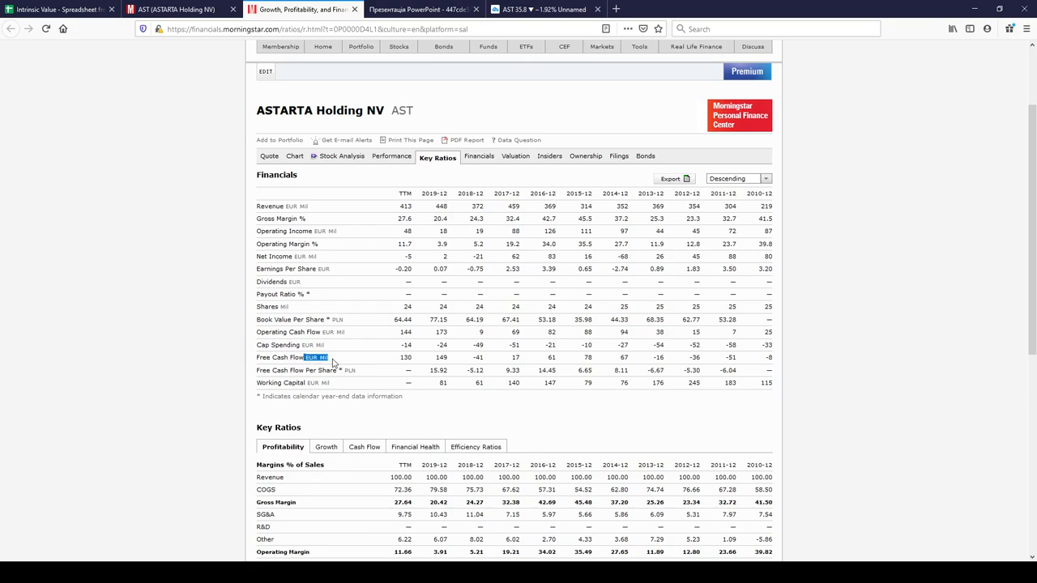
mouse_move(217, 130)
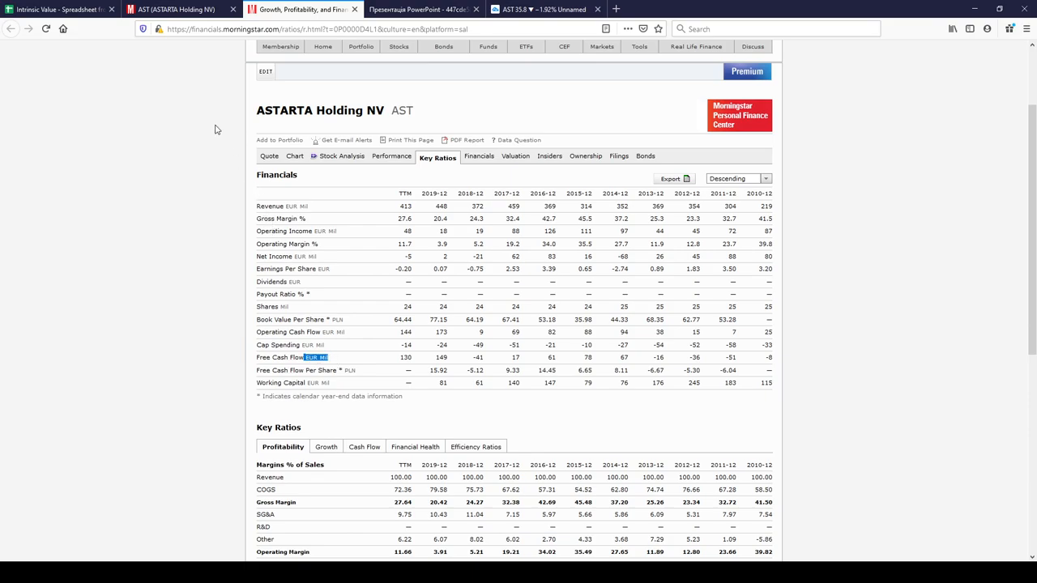
Return to the intrinsic value spreadsheet after checking Morningstar's Free Cash Flow row
left_click(61, 10)
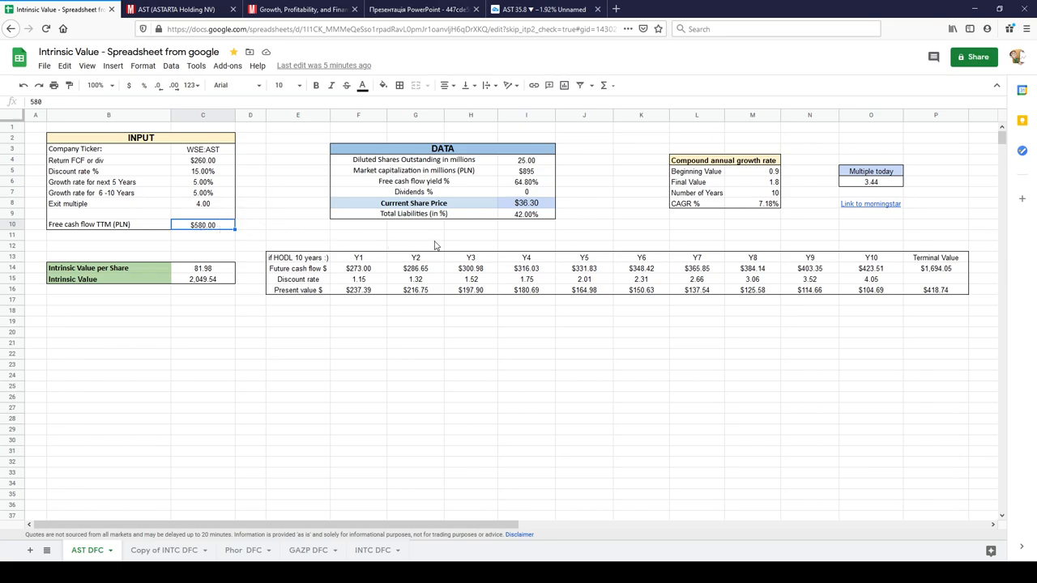
left_click(525, 181)
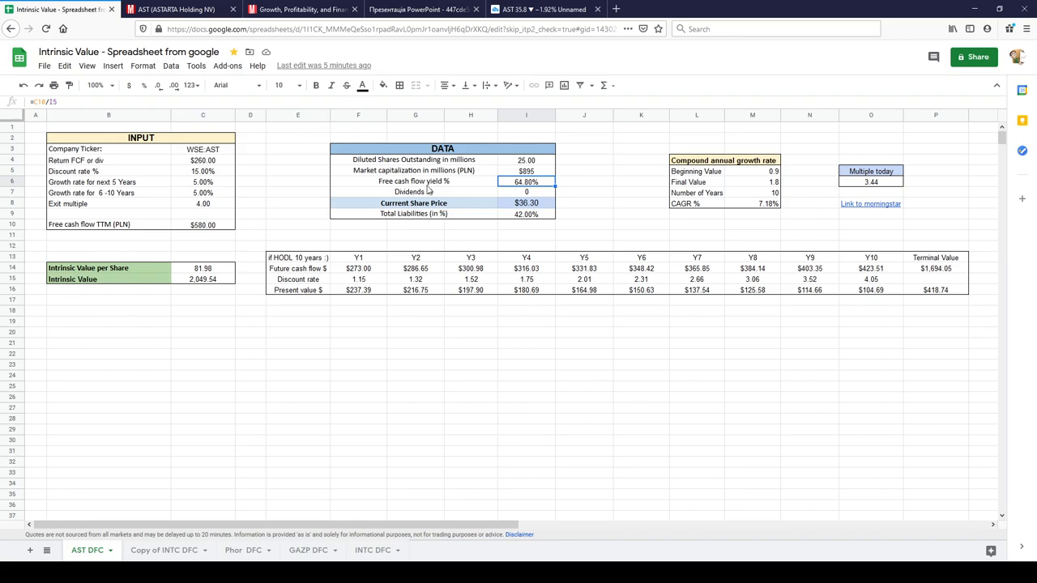
mouse_move(473, 191)
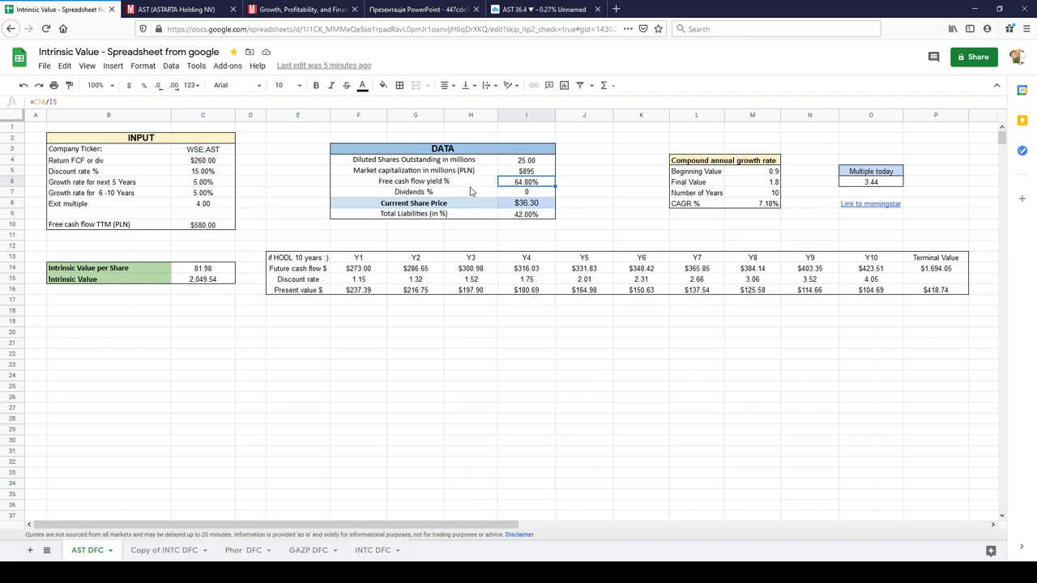
mouse_move(207, 166)
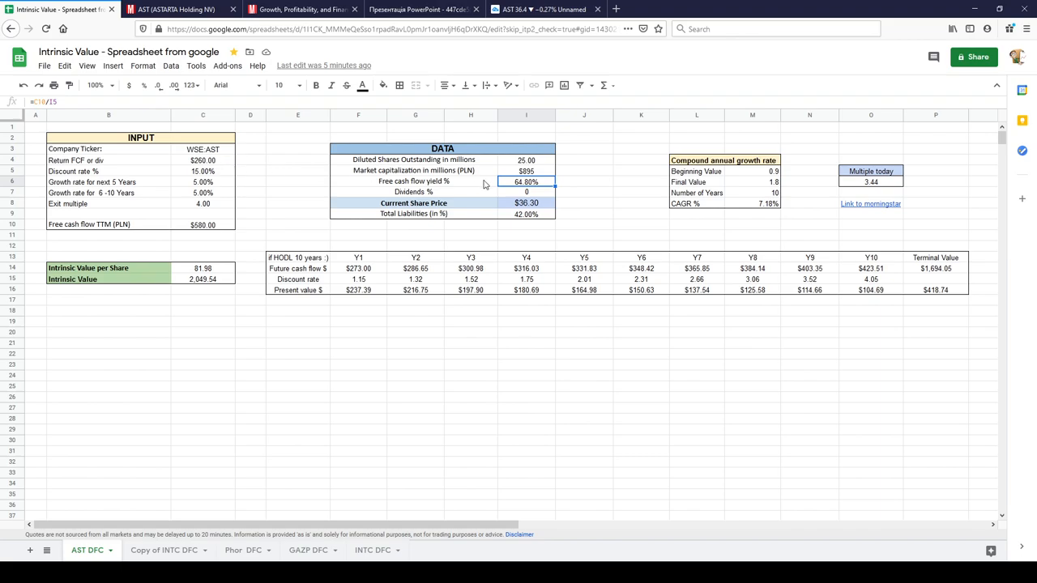
mouse_move(533, 186)
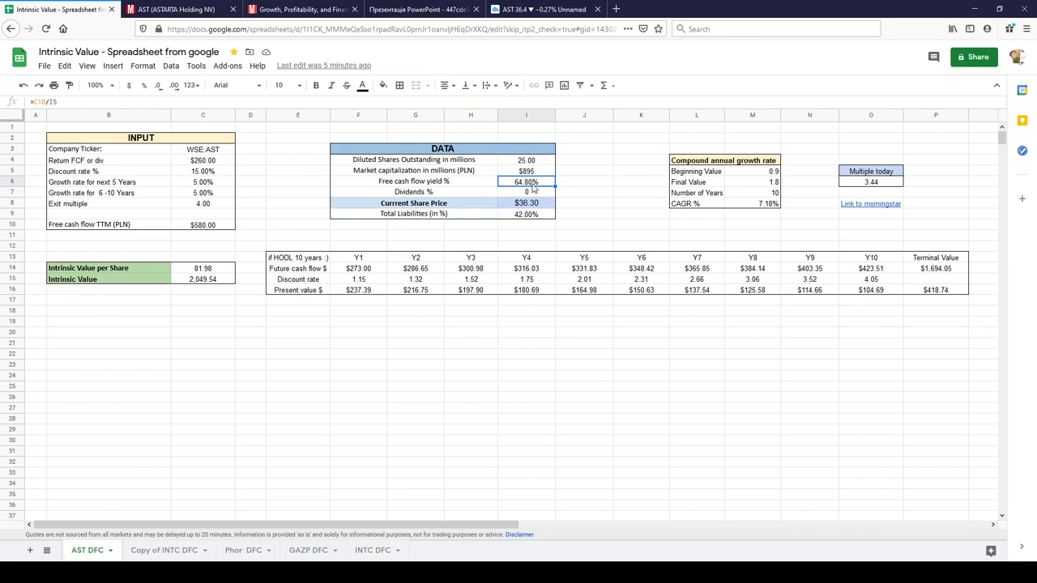
mouse_move(538, 221)
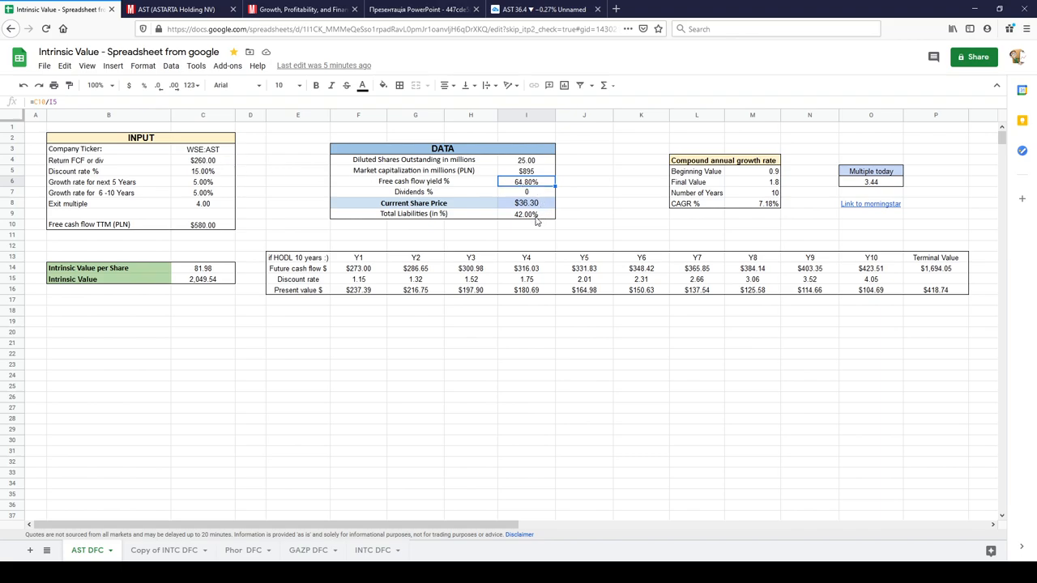
left_click(202, 269)
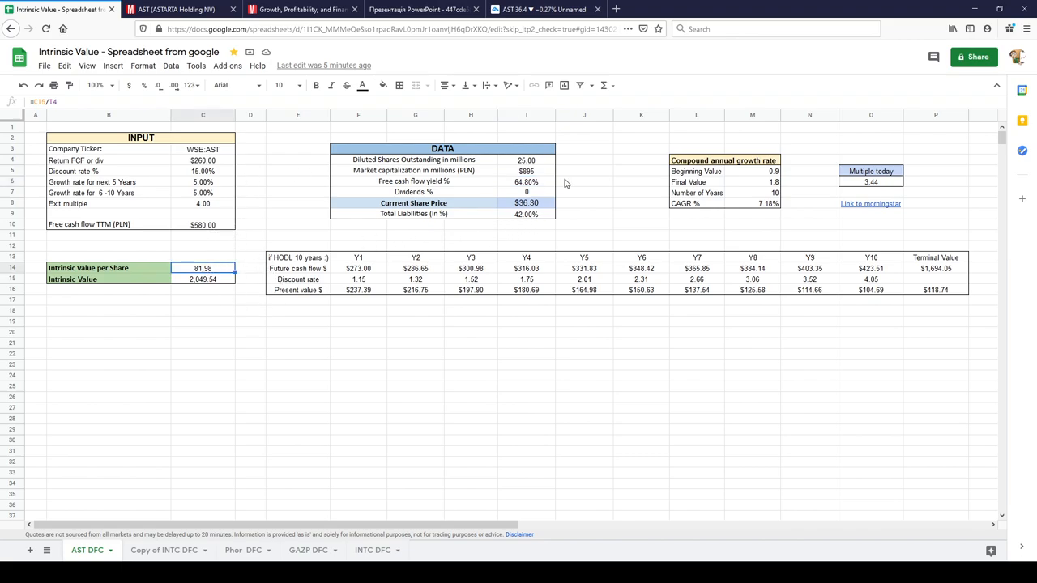
left_click(541, 9)
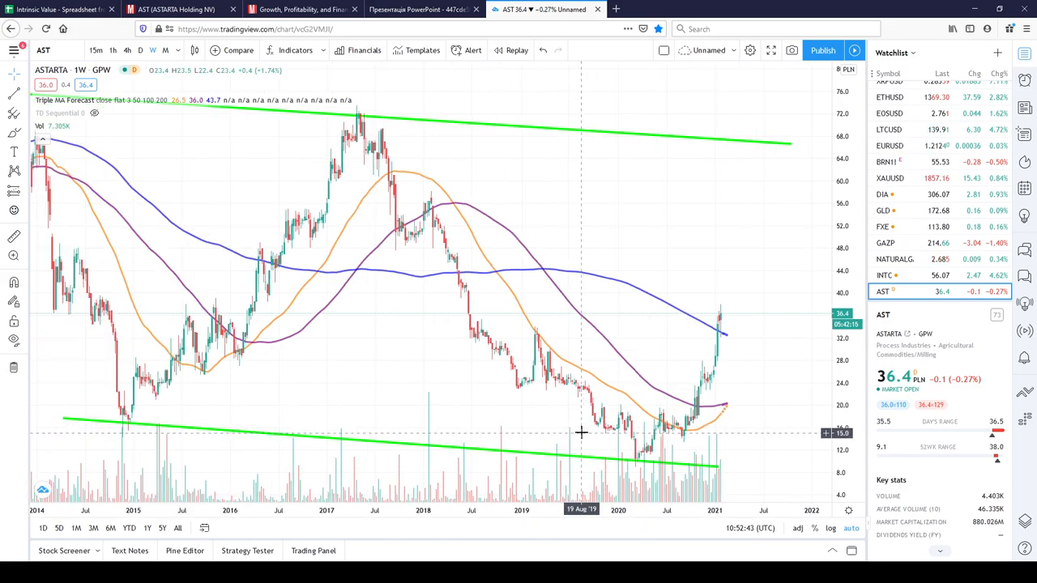
mouse_move(630, 443)
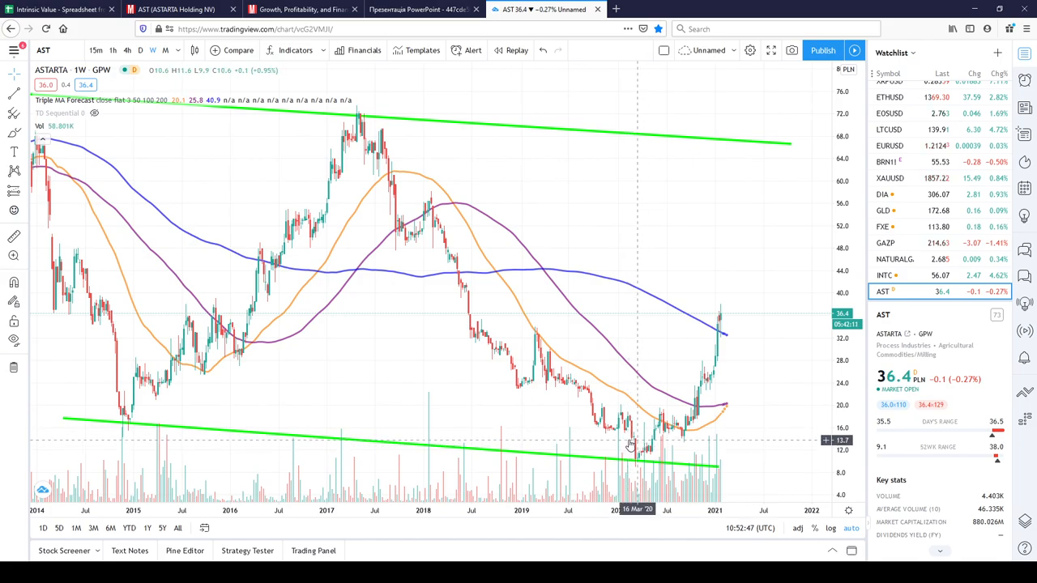
mouse_move(644, 437)
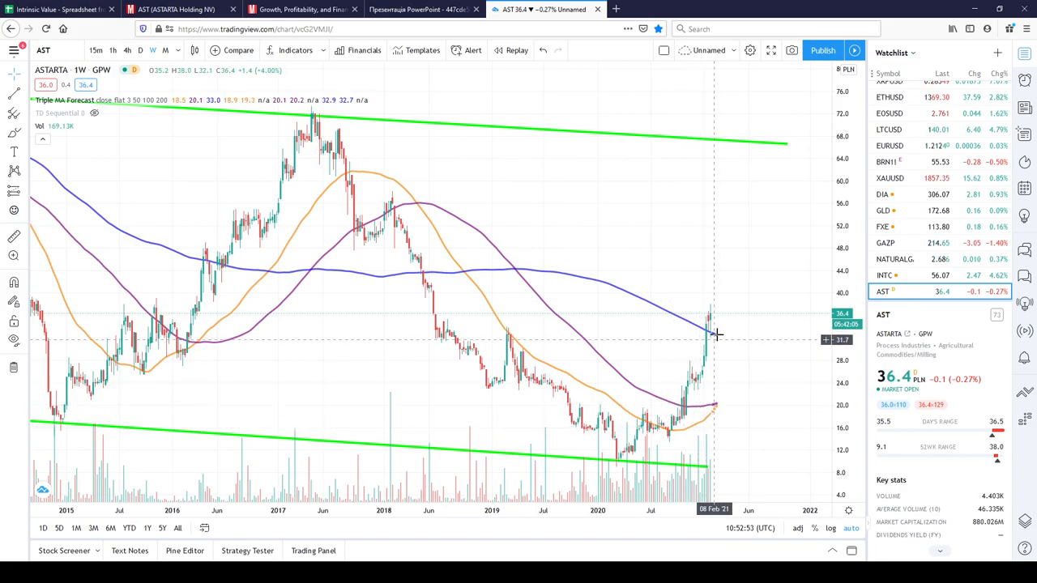
mouse_move(713, 331)
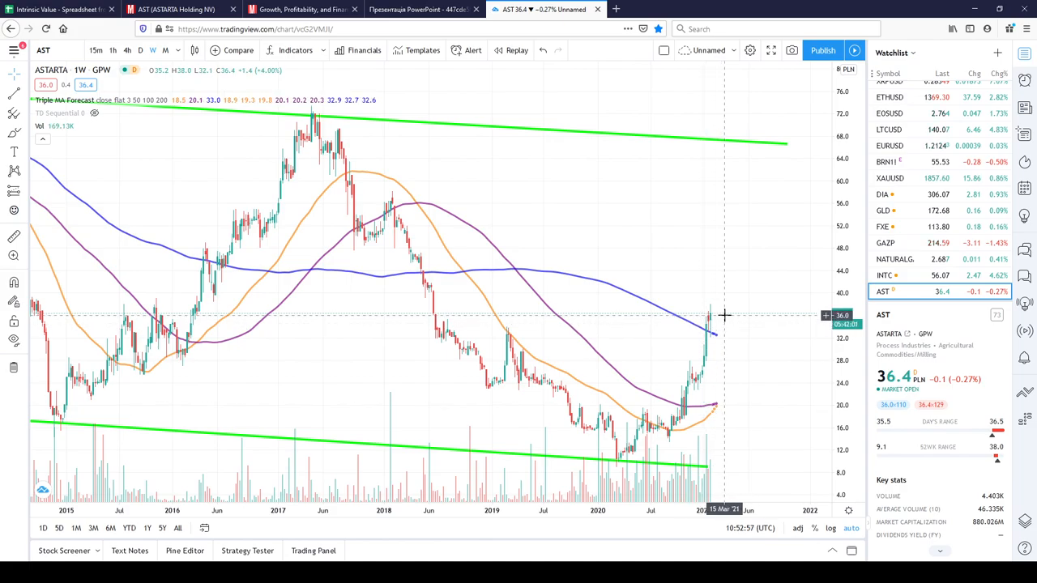
left_click(300, 10)
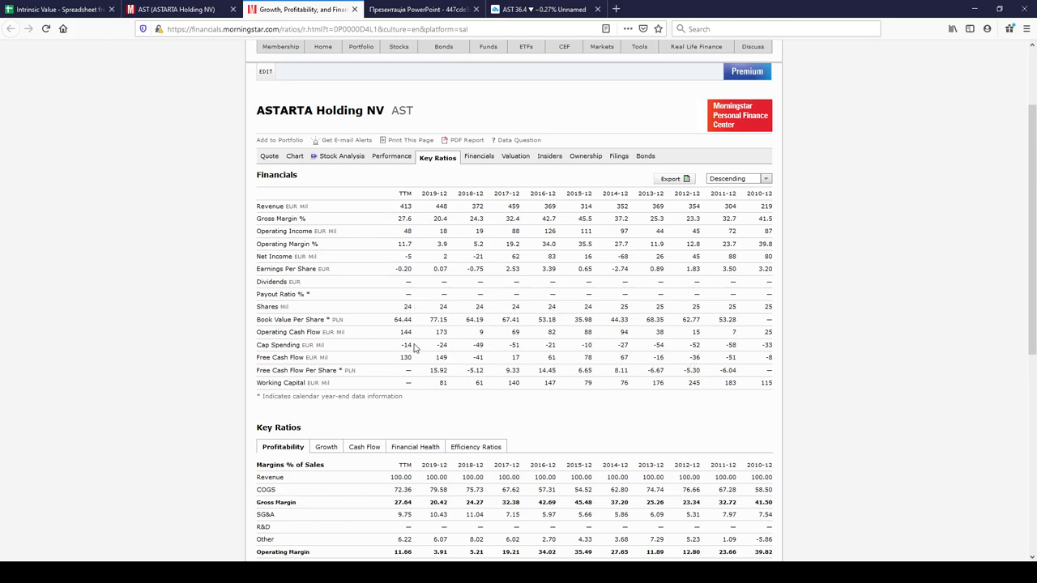
mouse_move(389, 361)
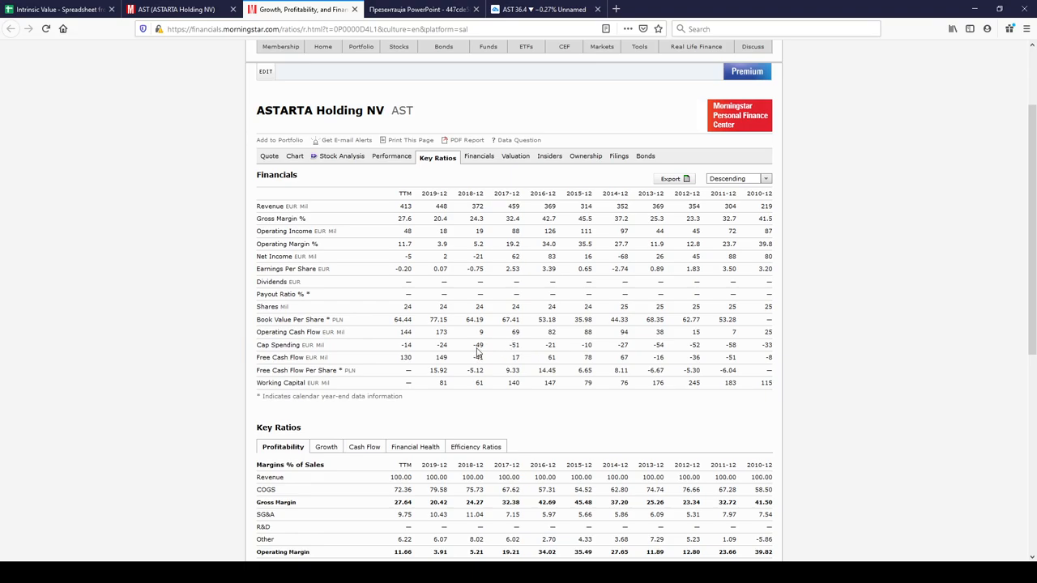
mouse_move(497, 360)
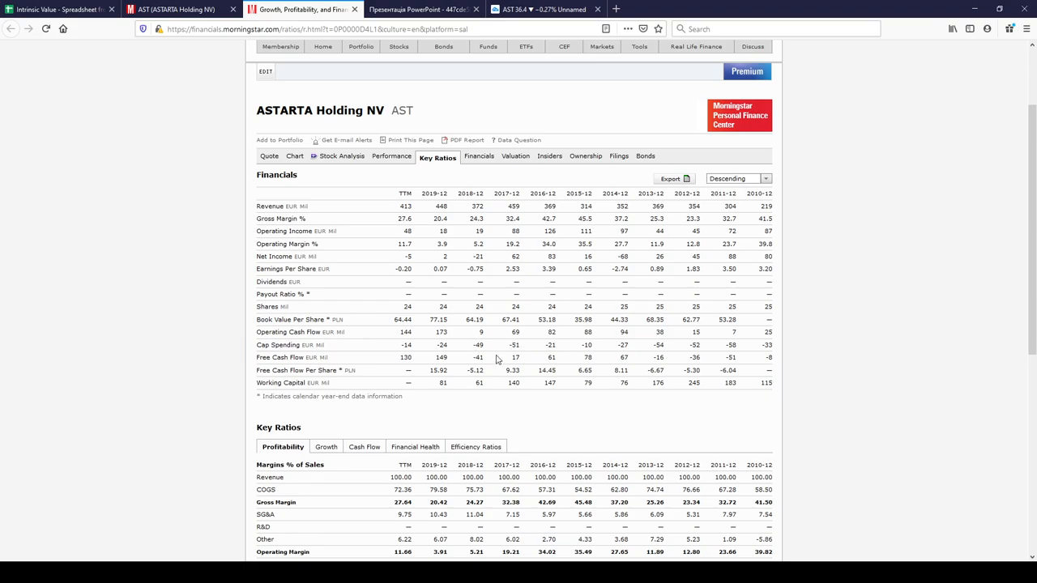
mouse_move(453, 363)
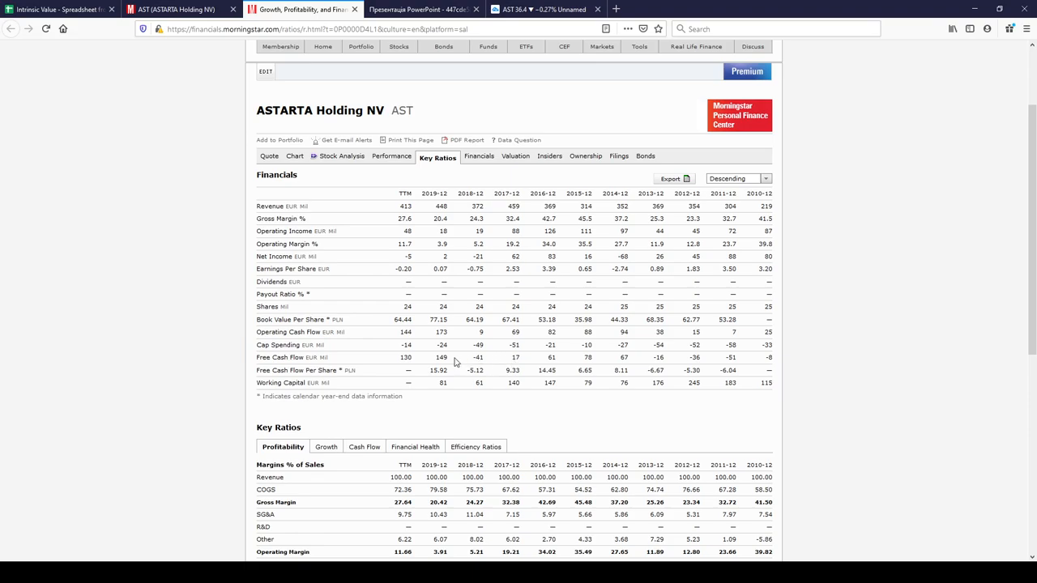
left_click_drag(405, 358, 444, 358)
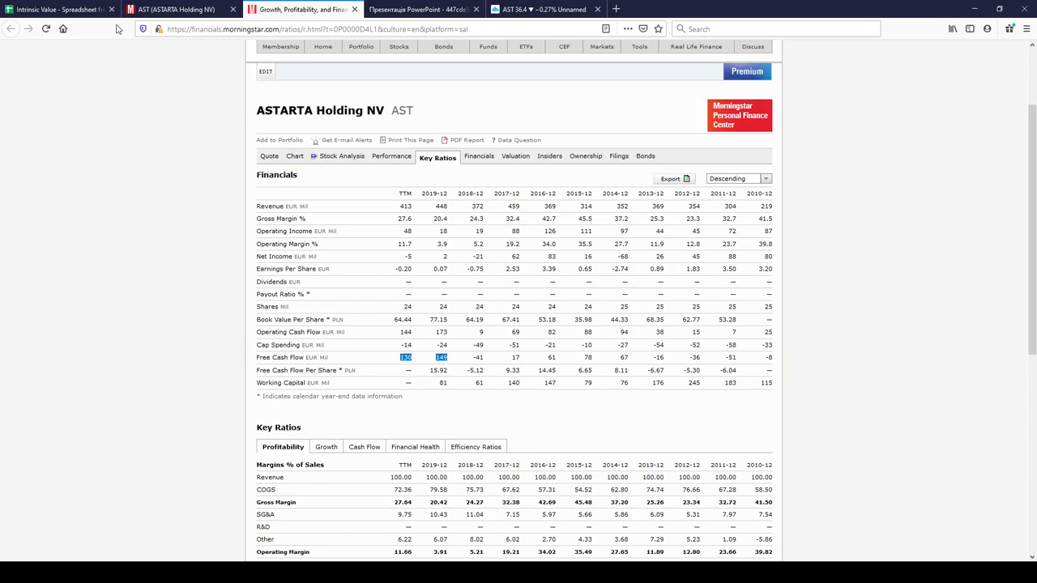
left_click(61, 10)
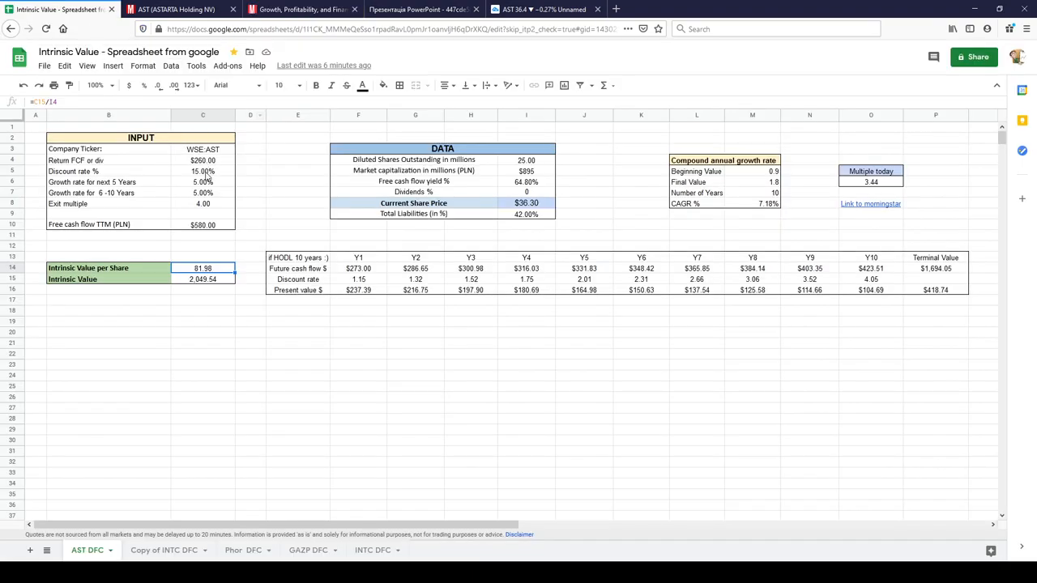
left_click(203, 161)
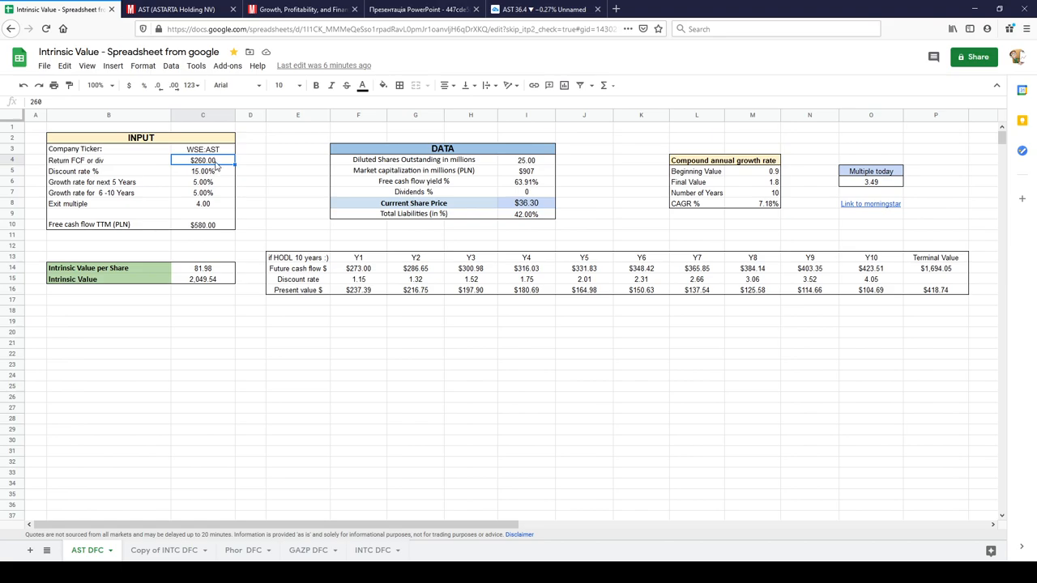
type("500")
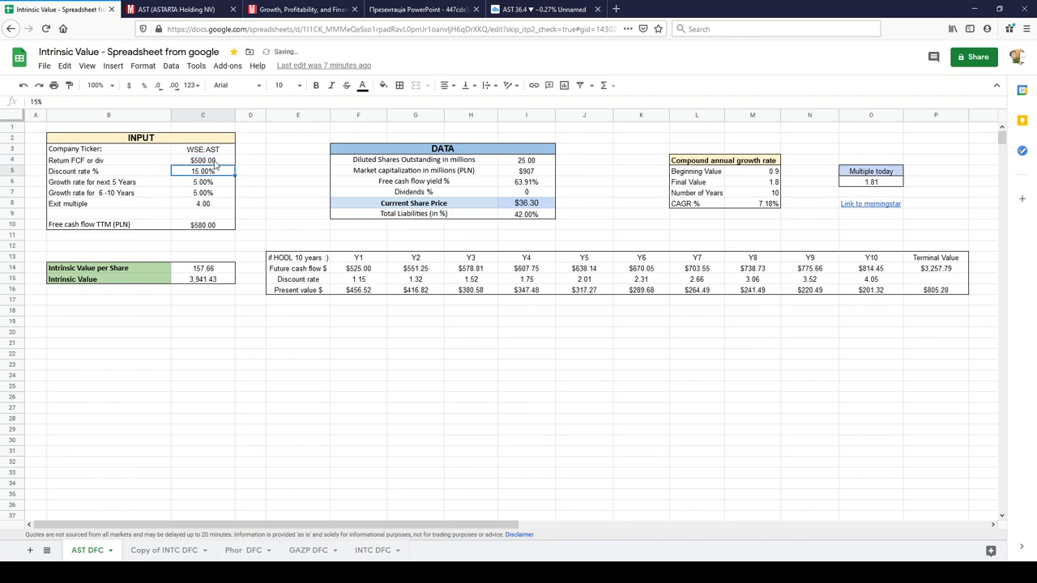
left_click(202, 269)
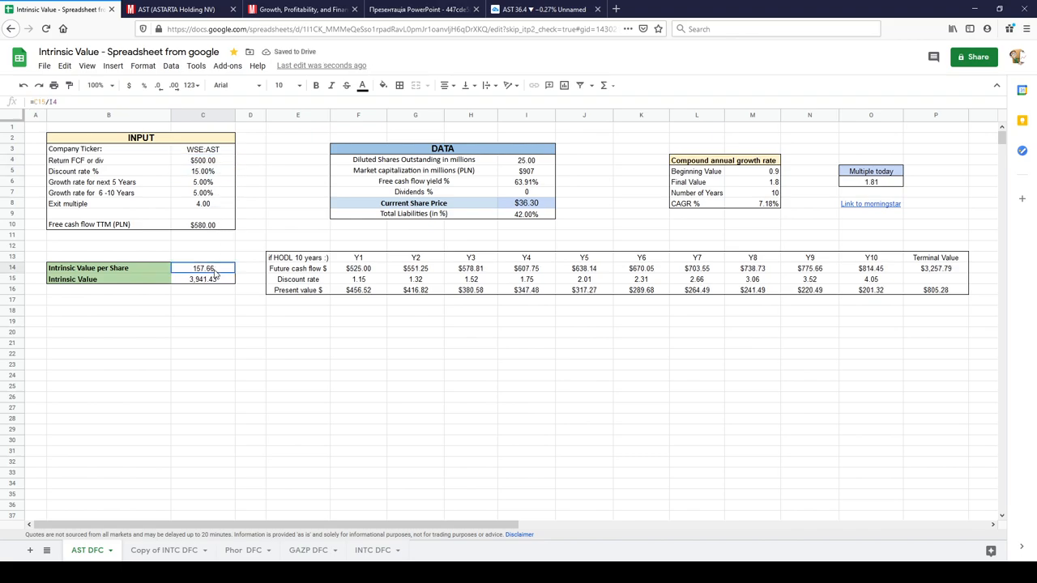
left_click(203, 279)
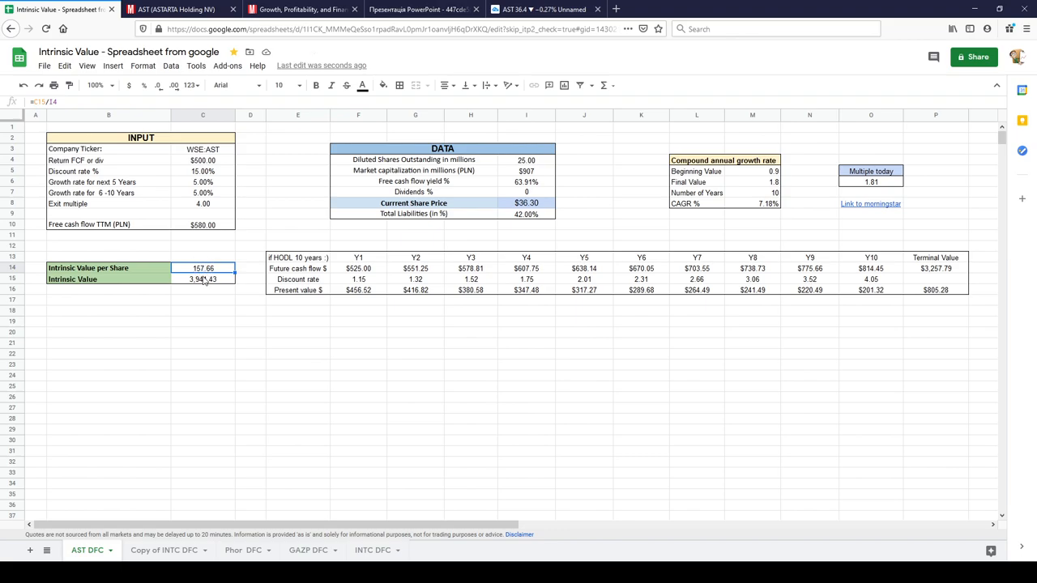
left_click(202, 160)
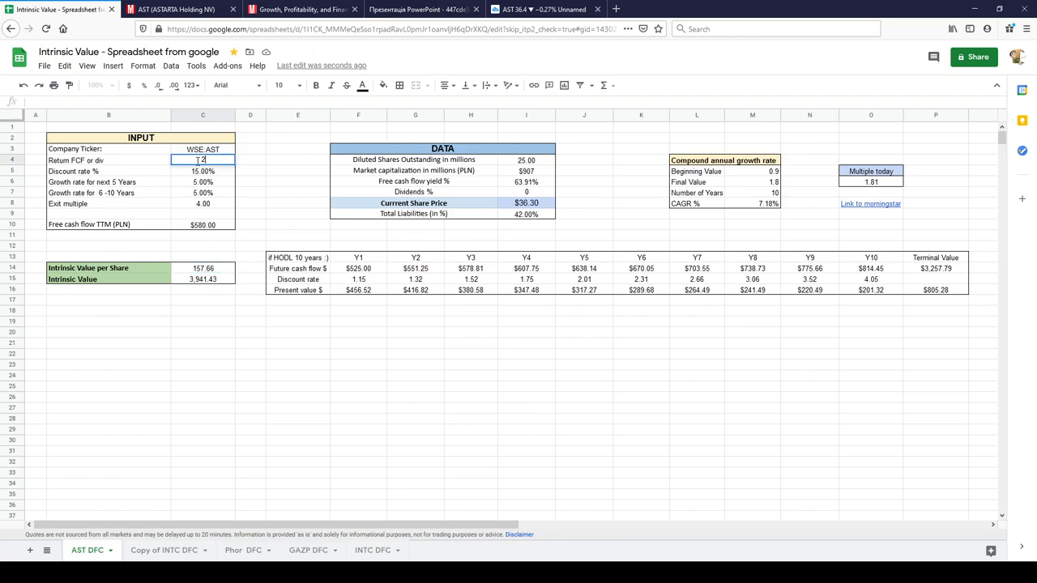
type("260.00")
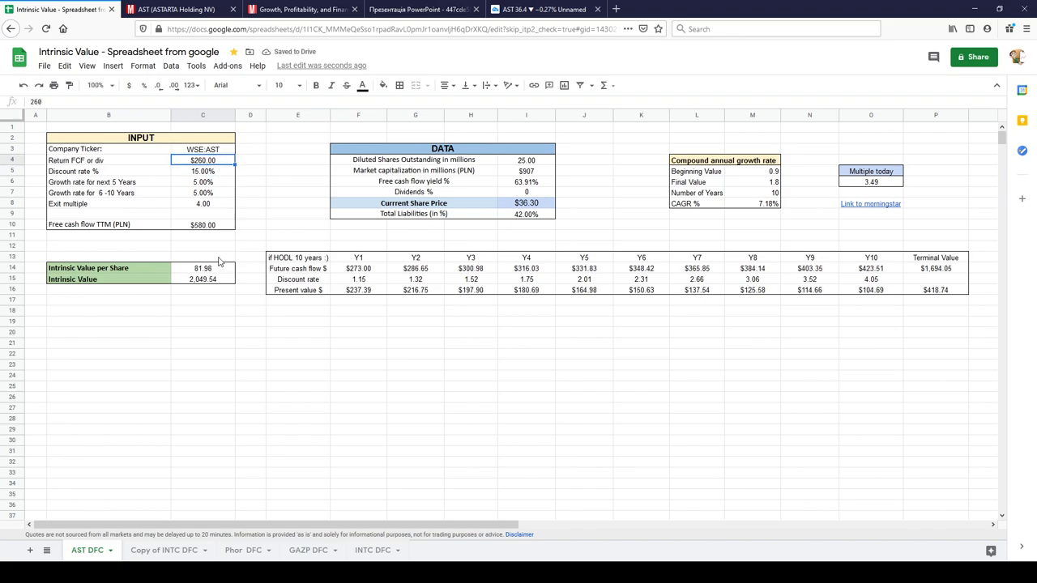
left_click(203, 269)
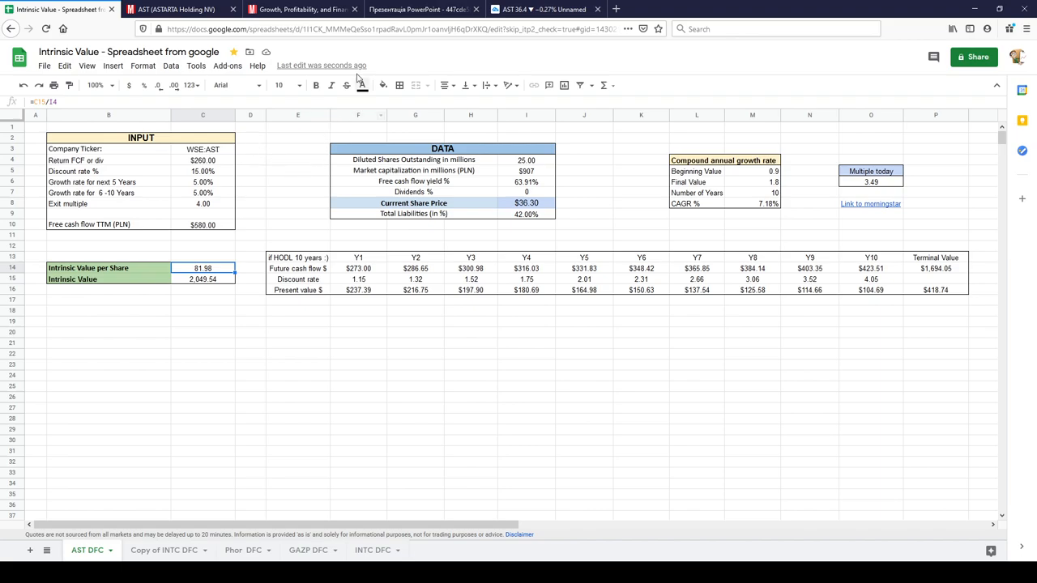
Scroll the Astarta presentation back to the agricultural segment FCF chart for 2006–2019
left_click(421, 10)
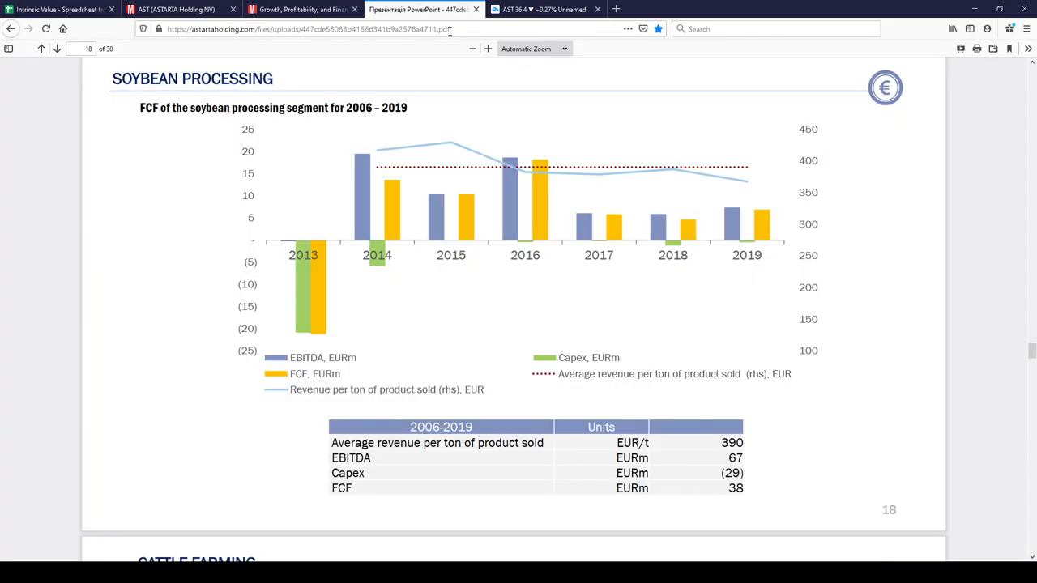
scroll("down", 3)
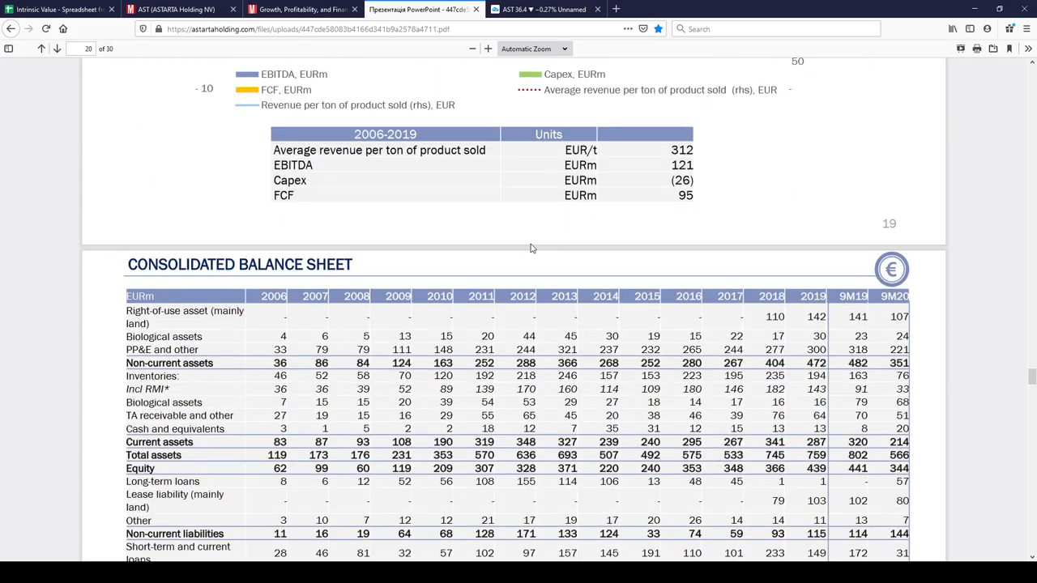
scroll("up", 3)
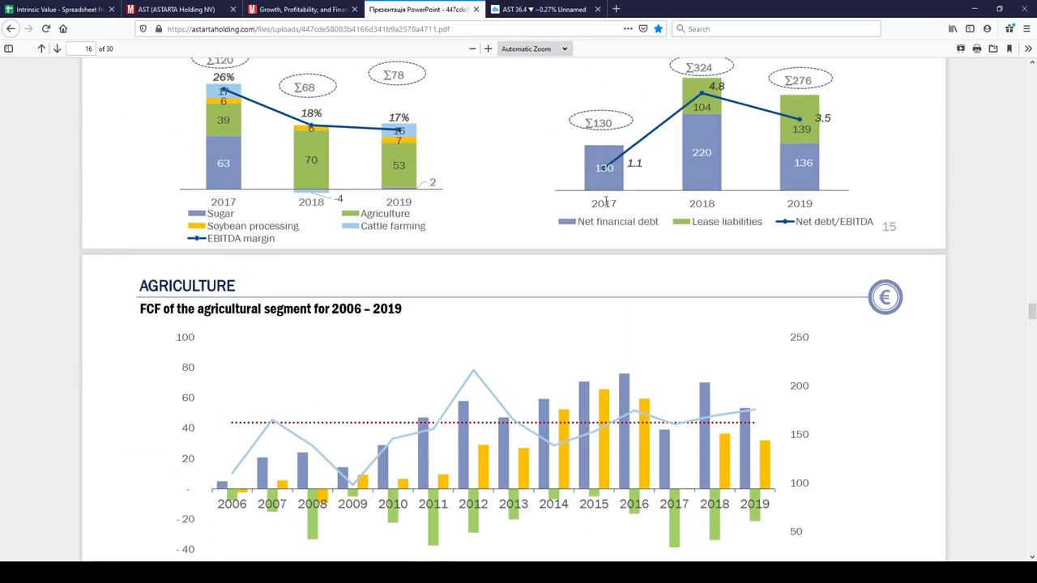
mouse_move(606, 201)
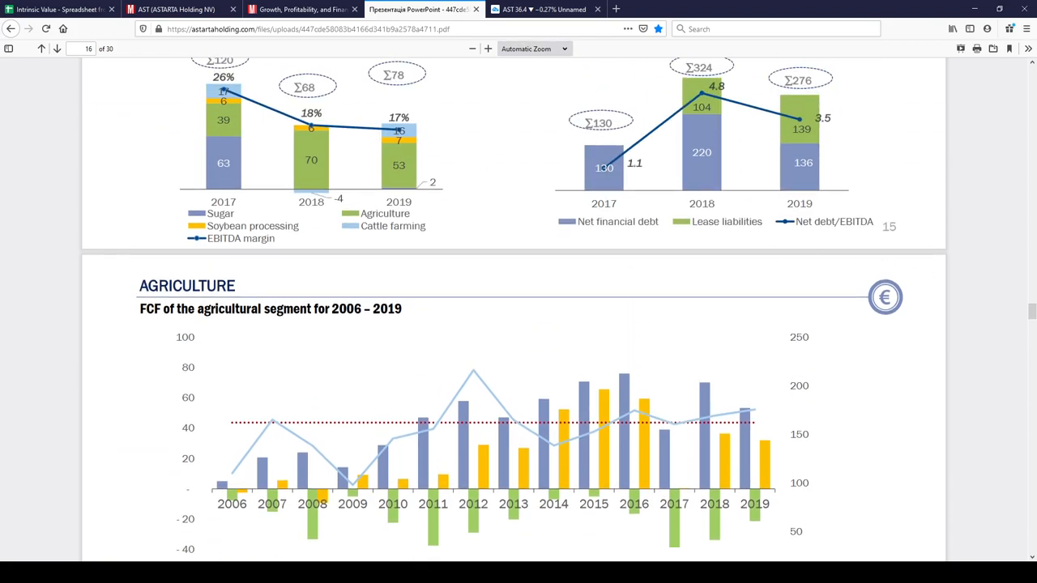